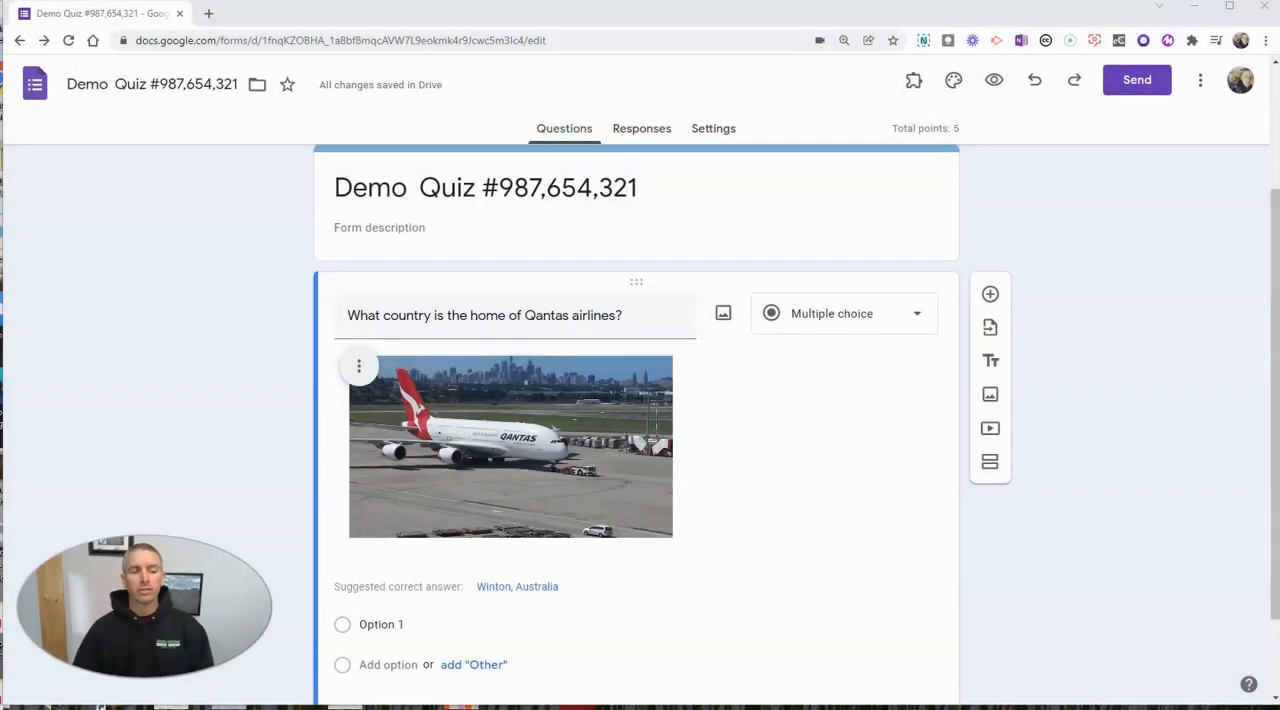
pyautogui.moveTo(1204, 424)
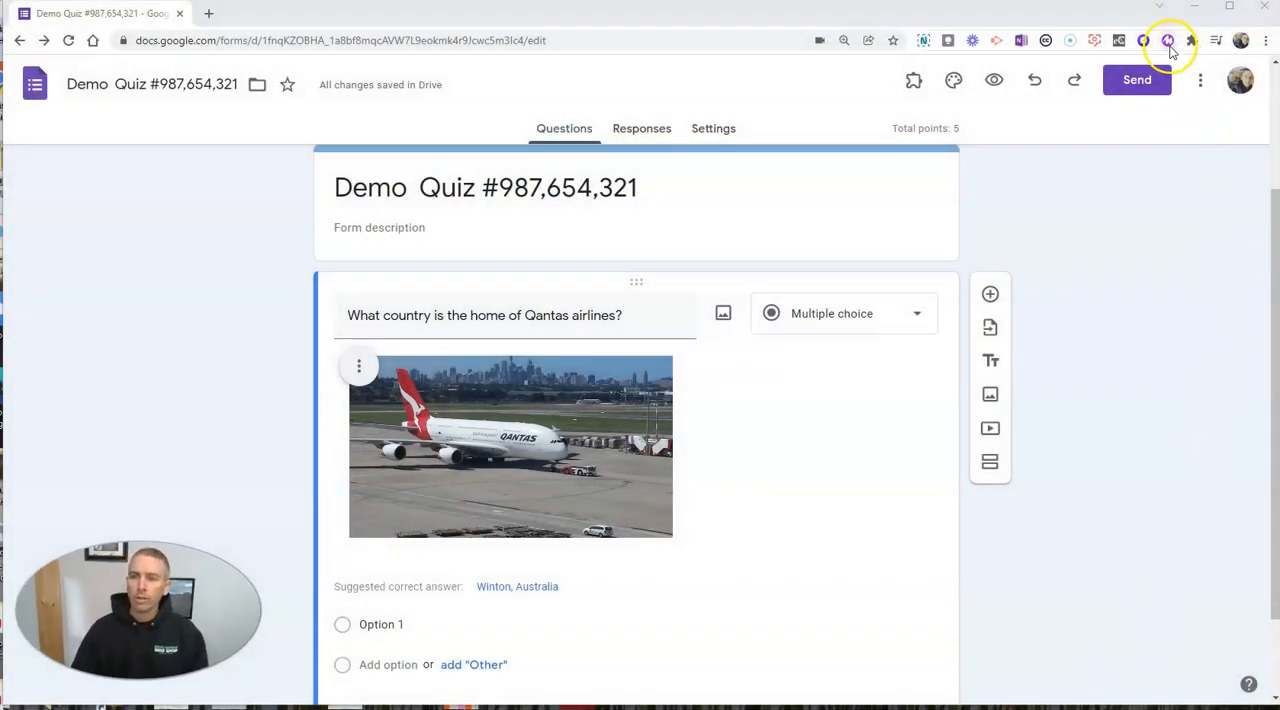
pyautogui.moveTo(1116, 446)
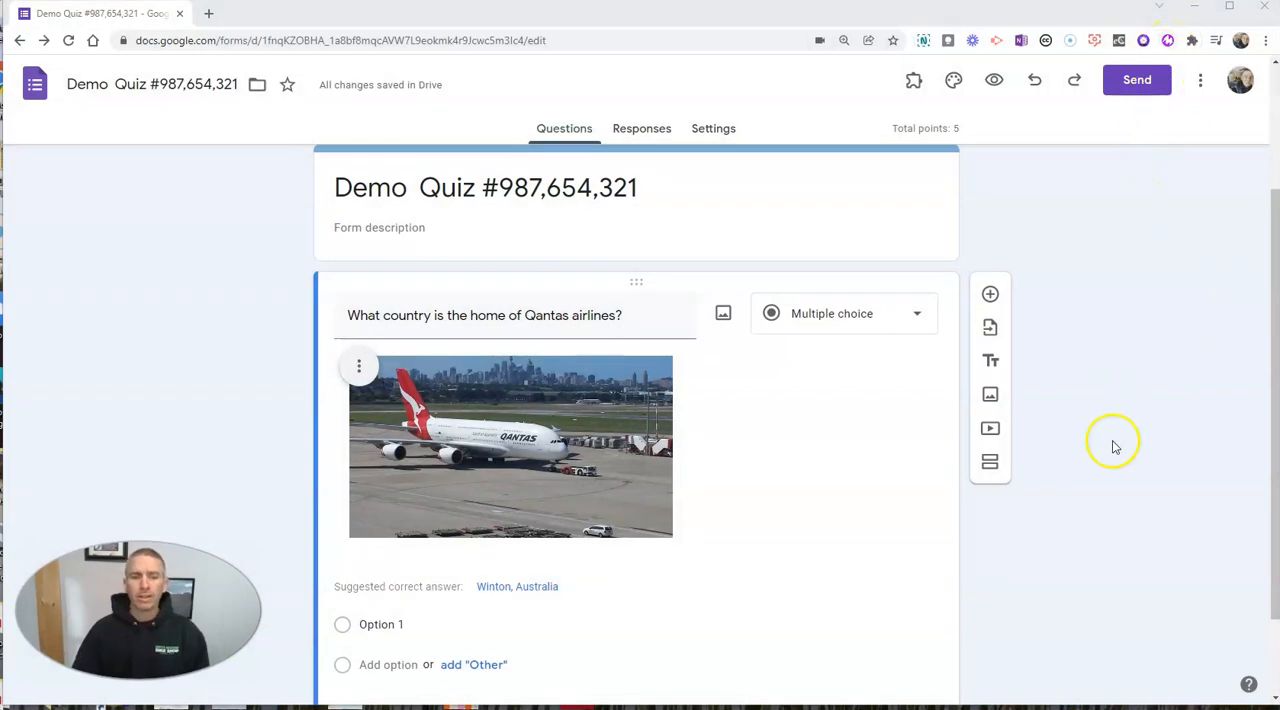
pyautogui.moveTo(238, 196)
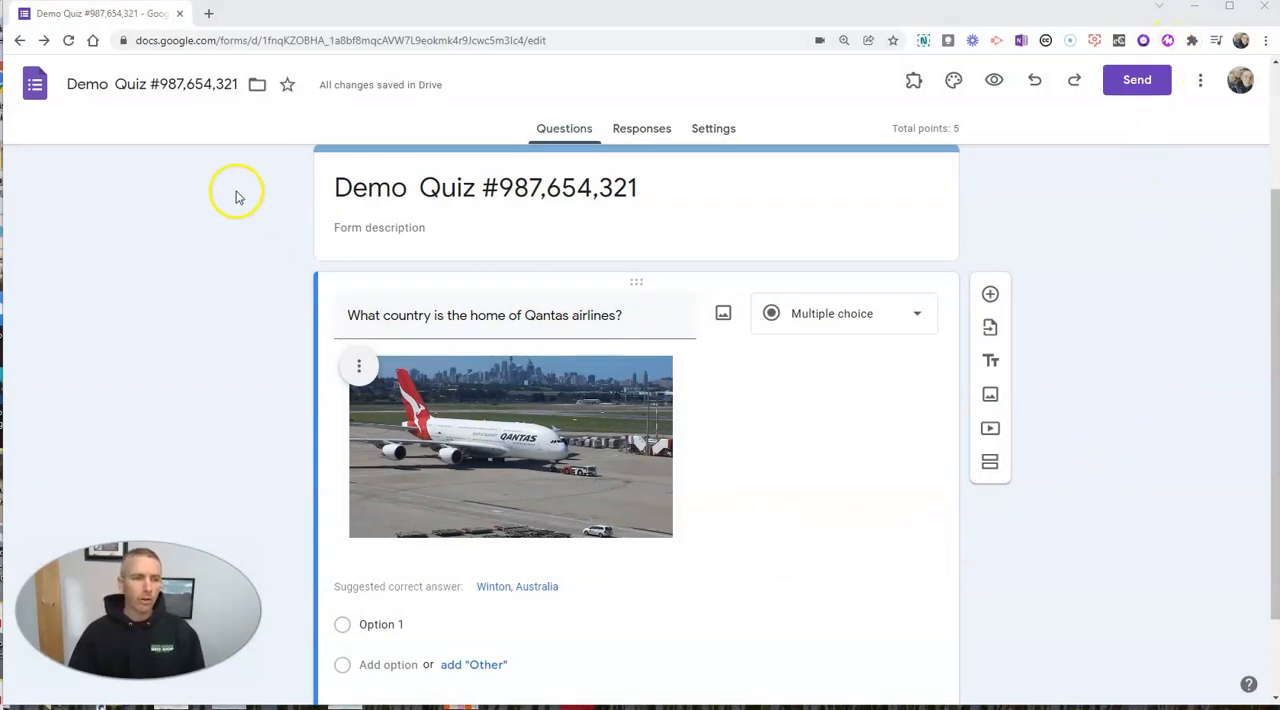
pyautogui.moveTo(250, 256)
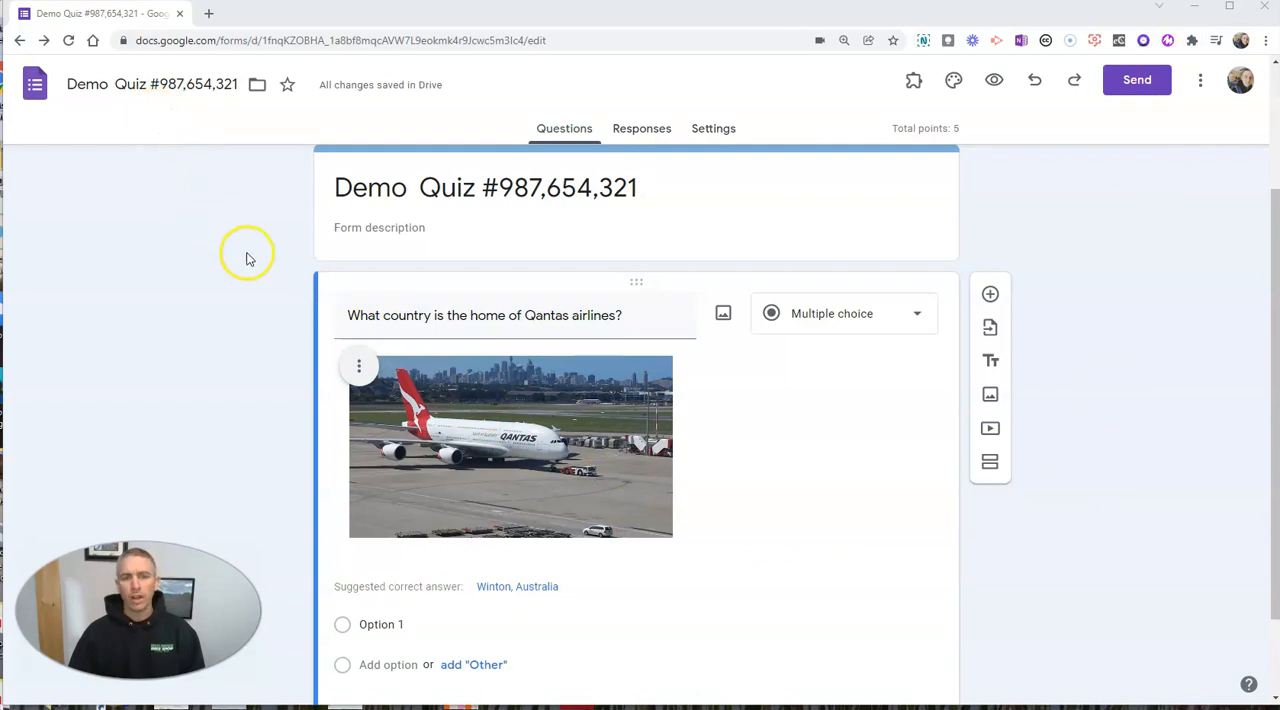
pyautogui.moveTo(504, 414)
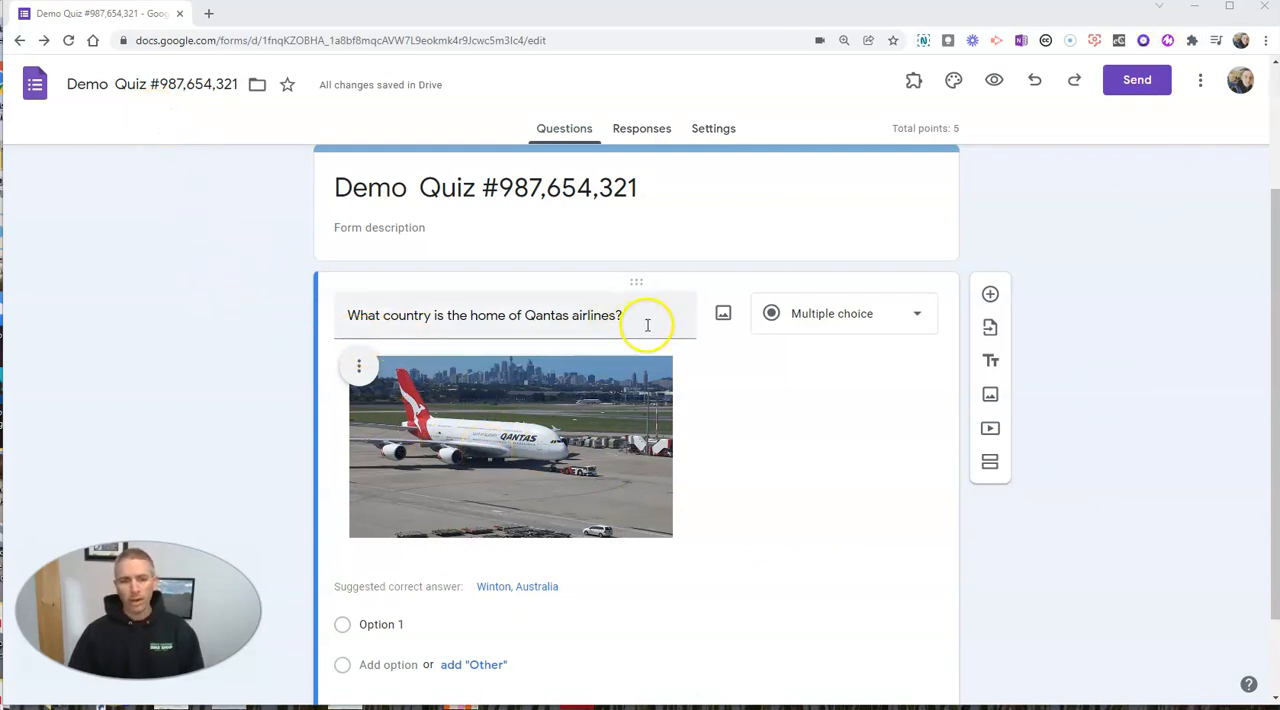
# - Record a Mote voice note and attach its link to the Qantas airlines question
pyautogui.scroll(-3)
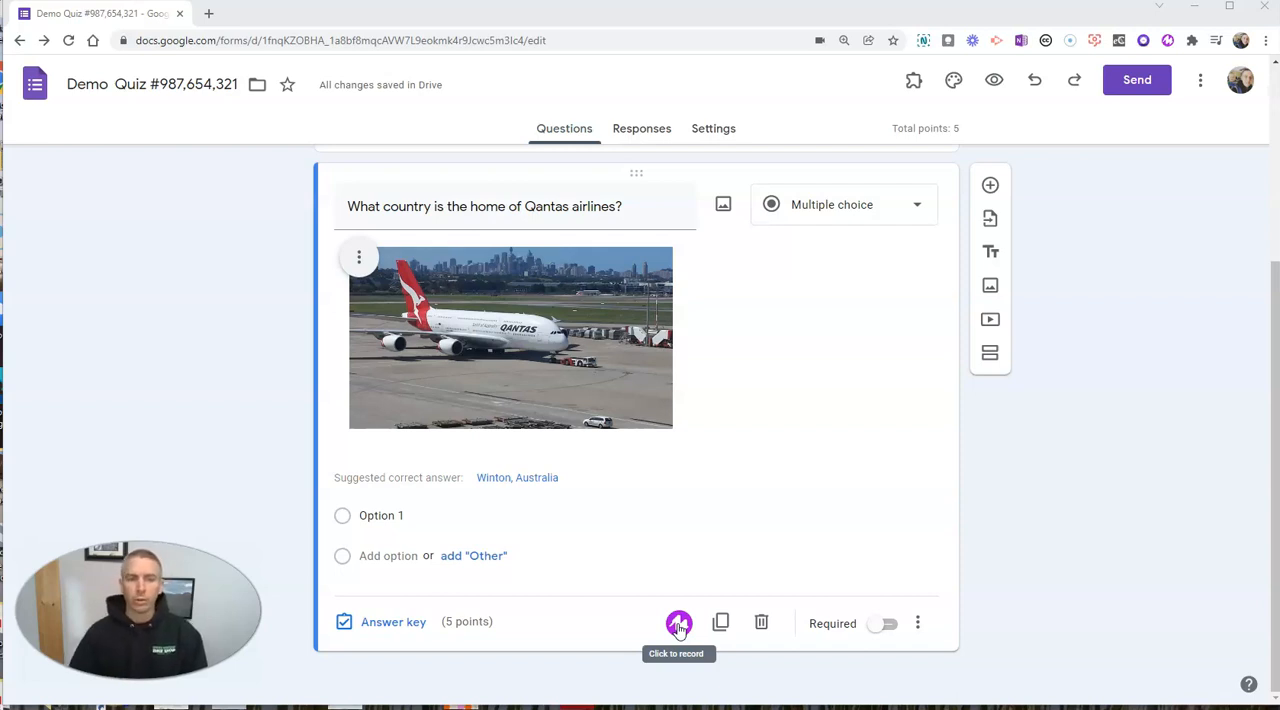
pyautogui.click(678, 624)
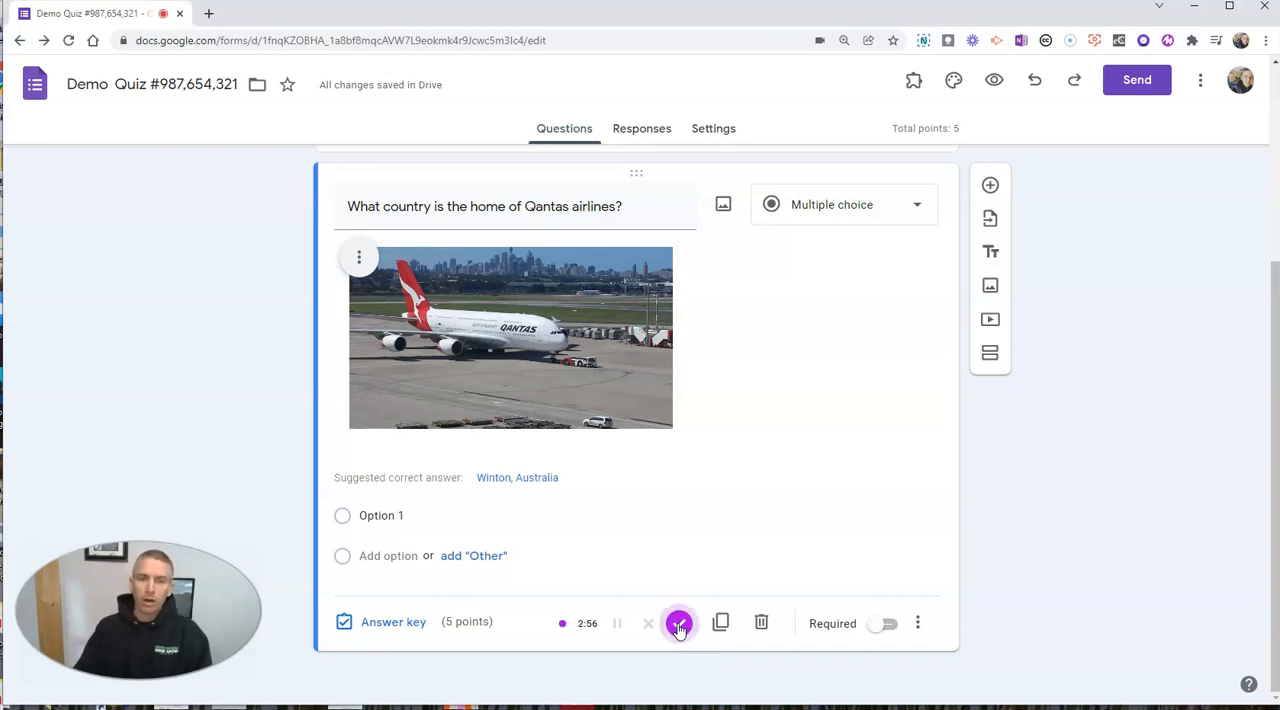
pyautogui.click(680, 622)
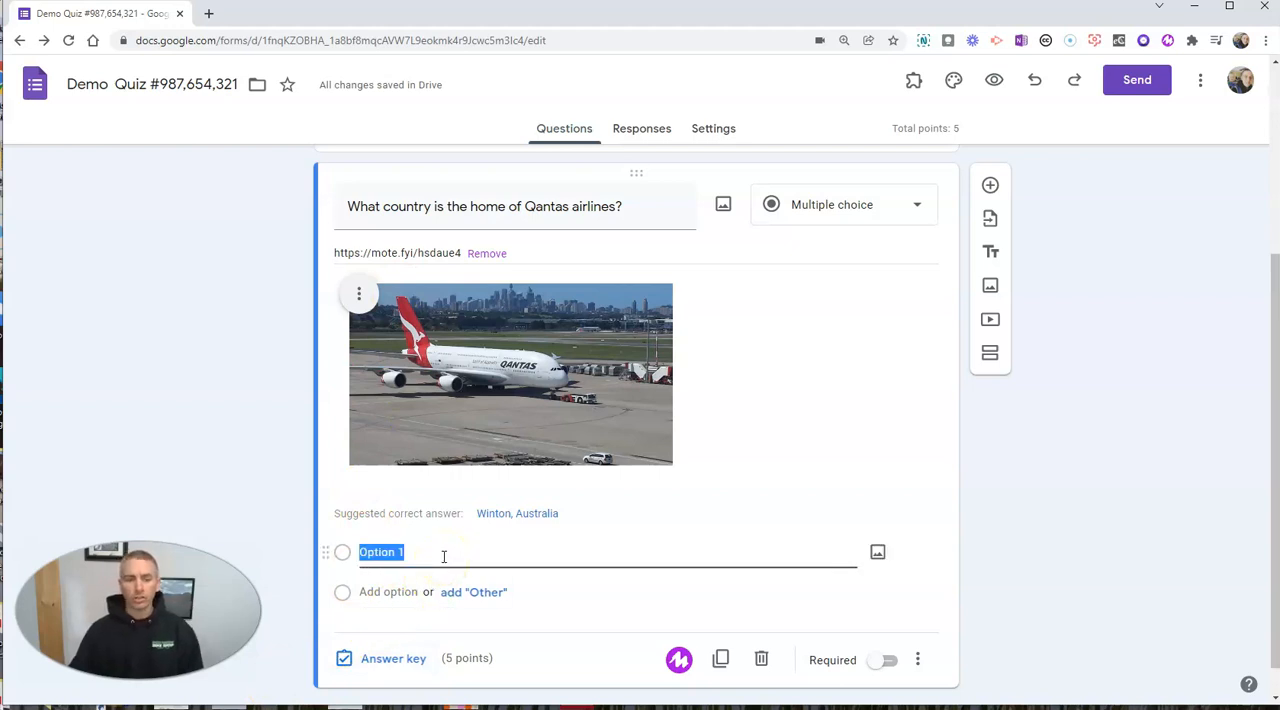
# - Fill in the three answer choices: Australia, New Zealand, United States
pyautogui.write('Austr')
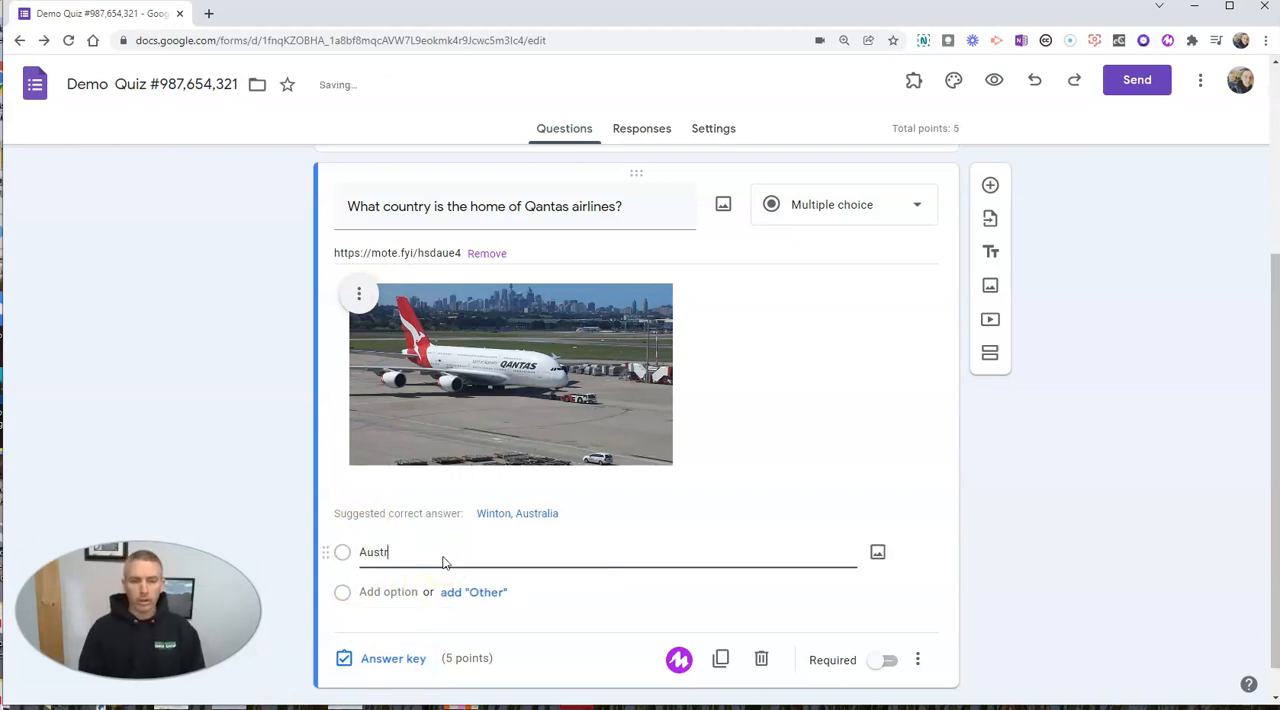
pyautogui.write('alia')
pyautogui.write('New')
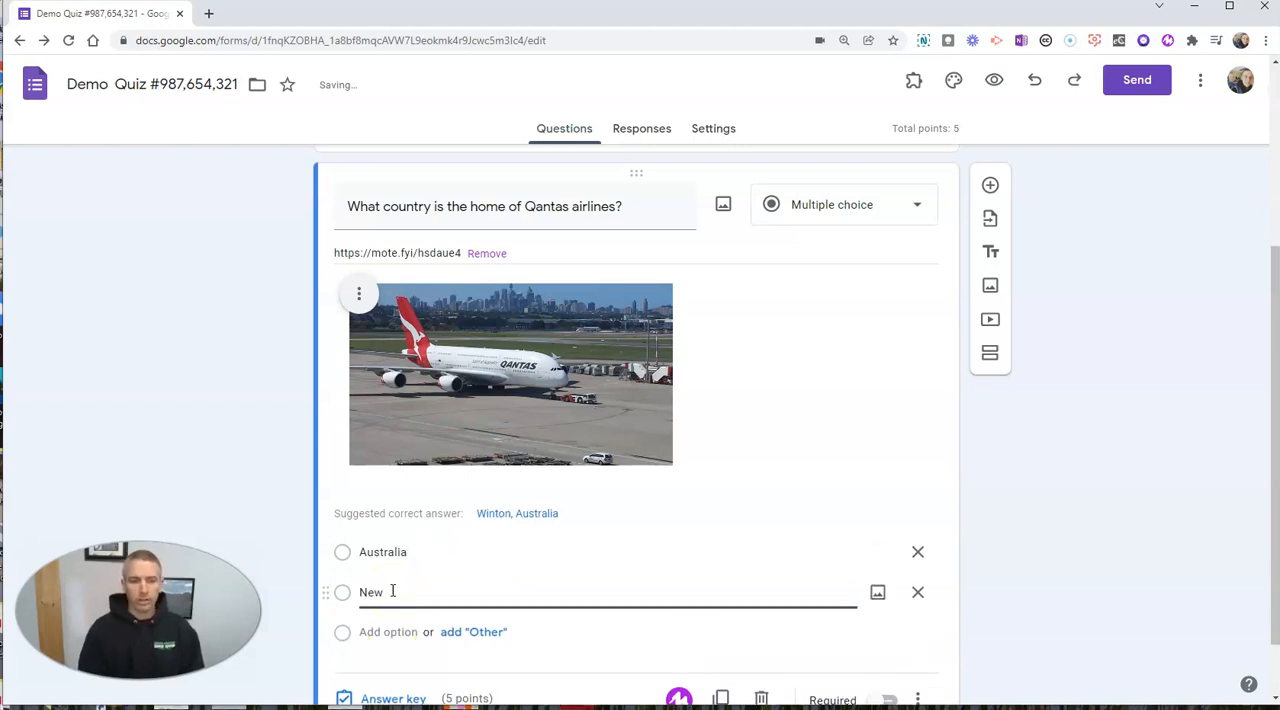
pyautogui.write('Zealand')
pyautogui.write('U')
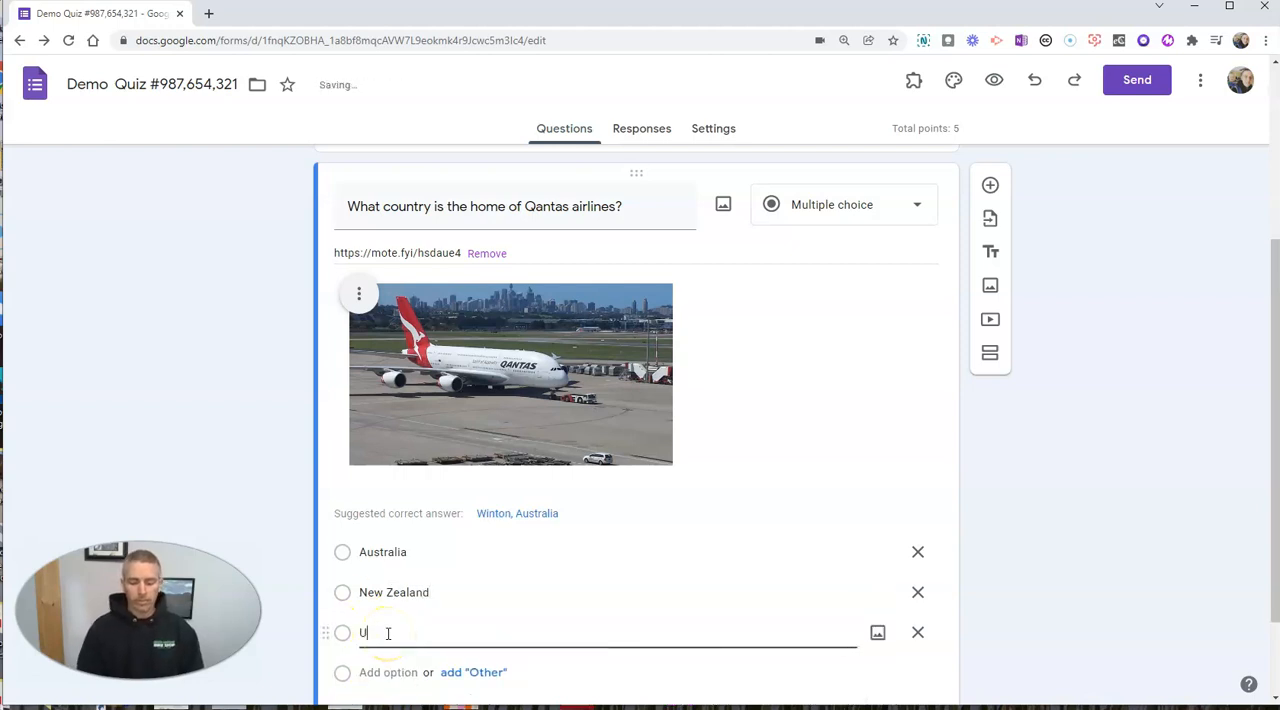
pyautogui.write('nited States')
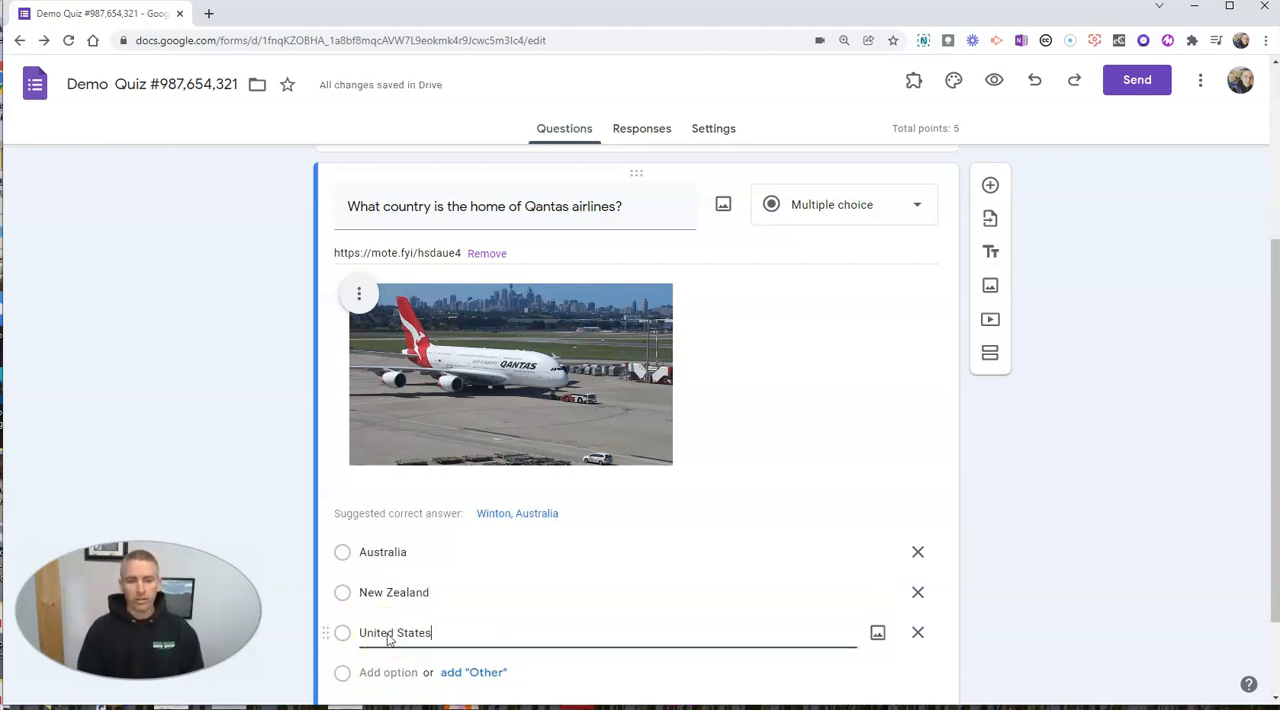
pyautogui.scroll(3)
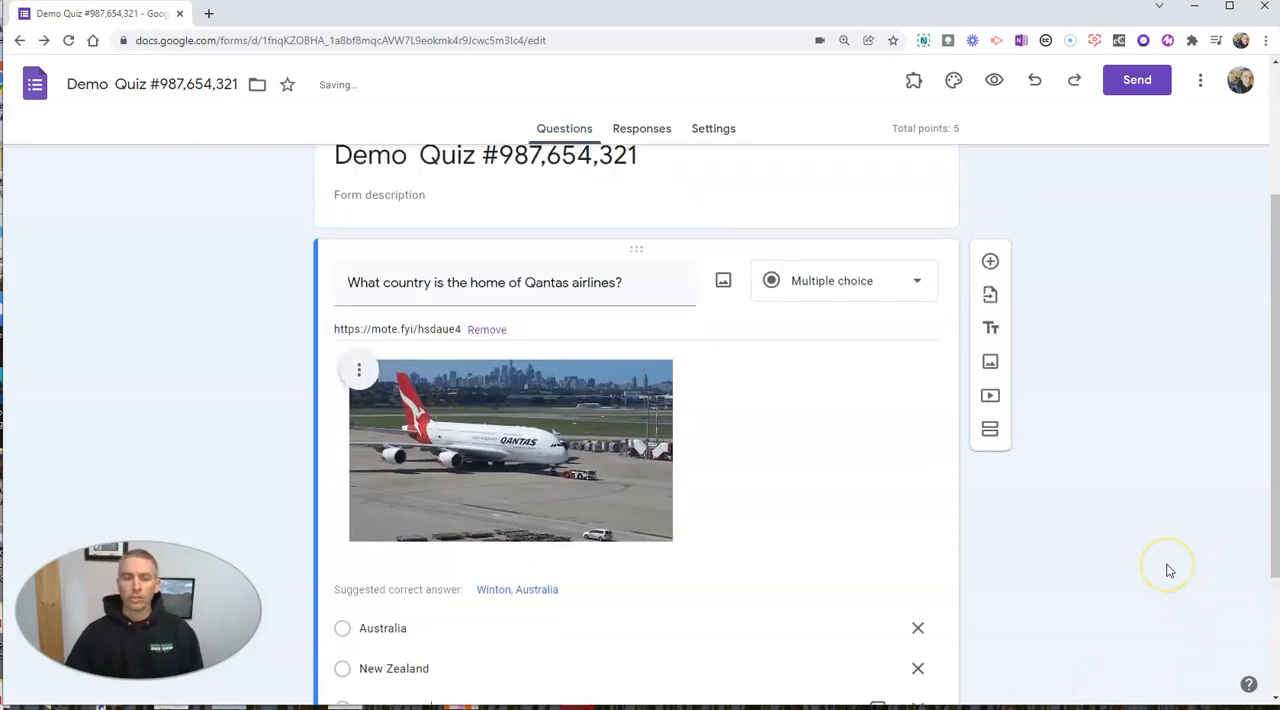
pyautogui.scroll(-3)
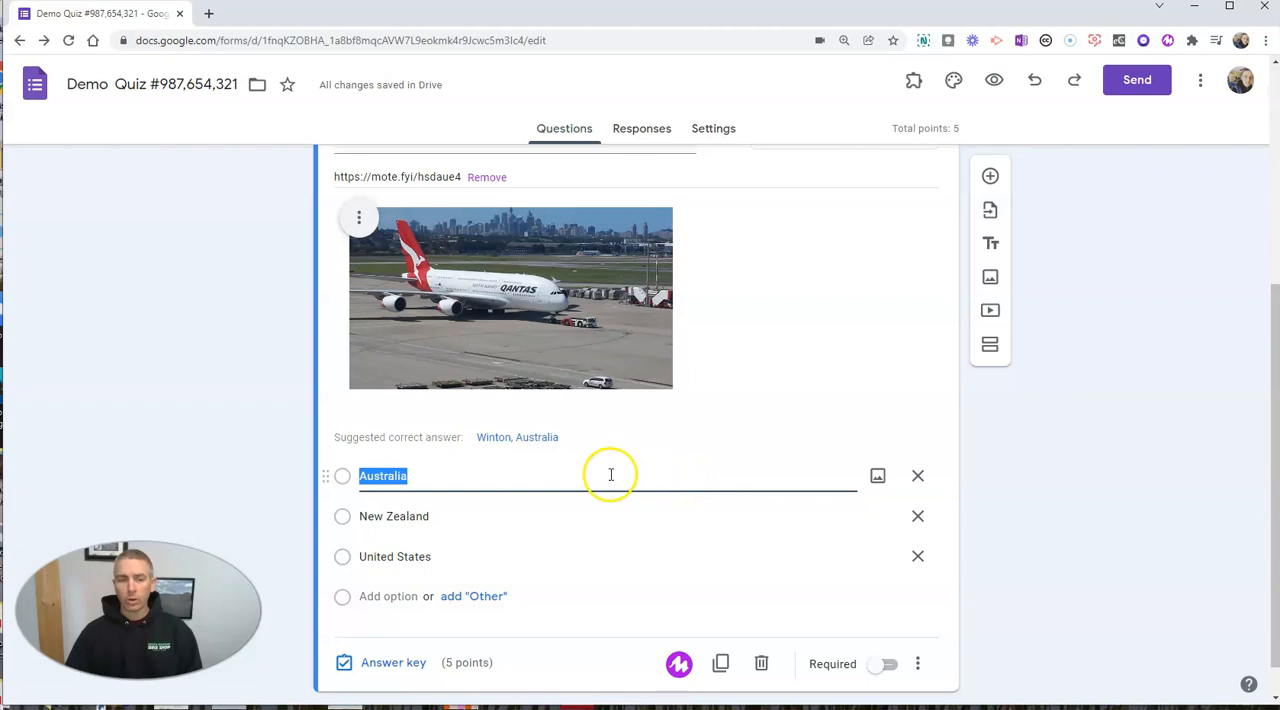
pyautogui.moveTo(432, 476)
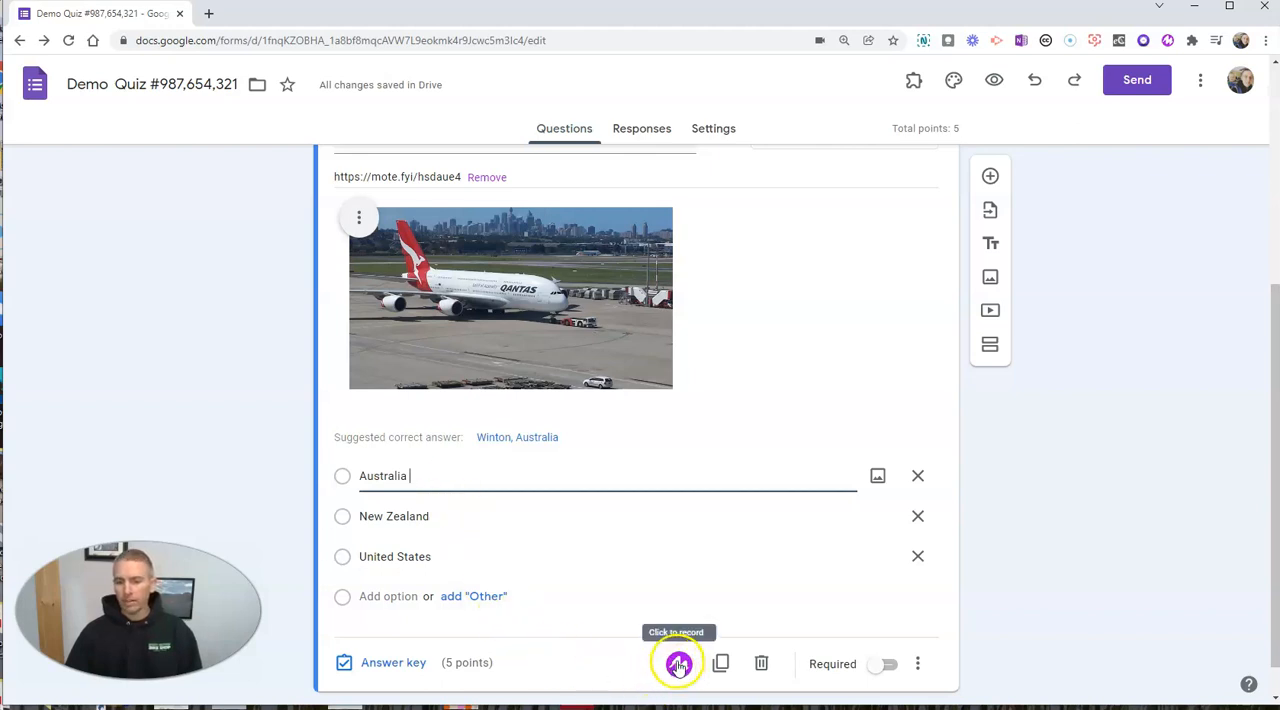
pyautogui.moveTo(1180, 198)
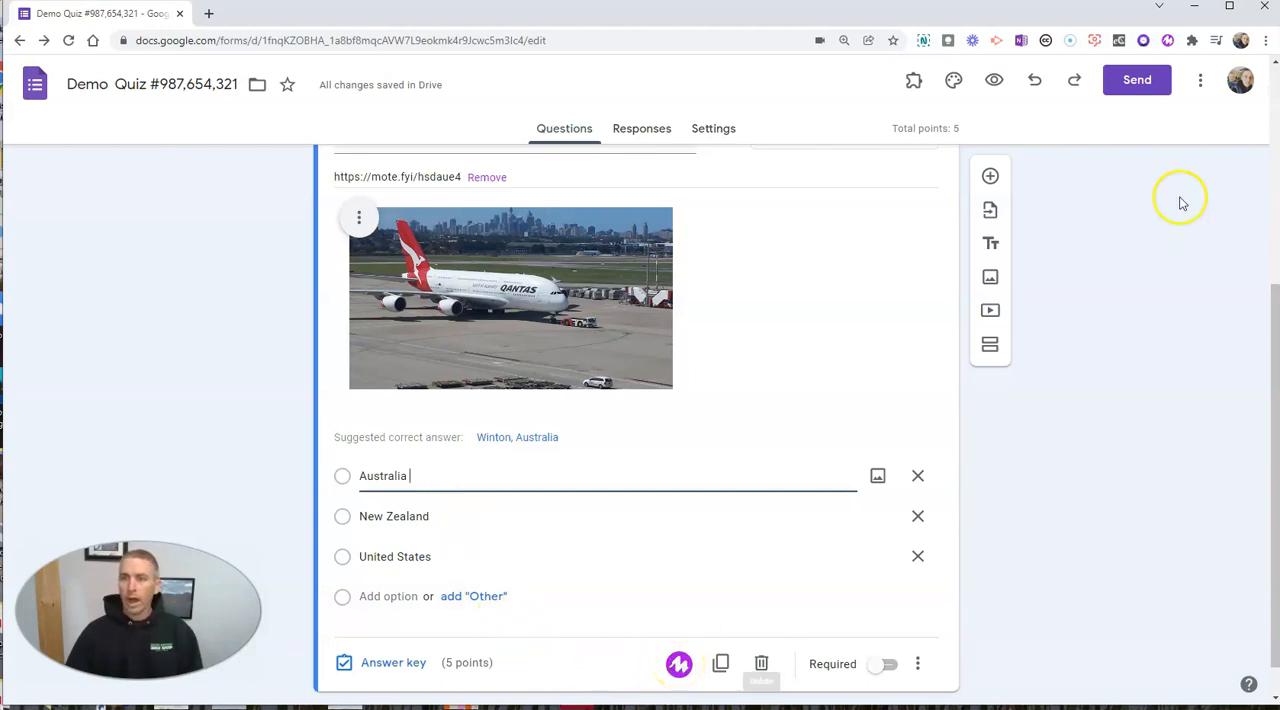
pyautogui.moveTo(1168, 40)
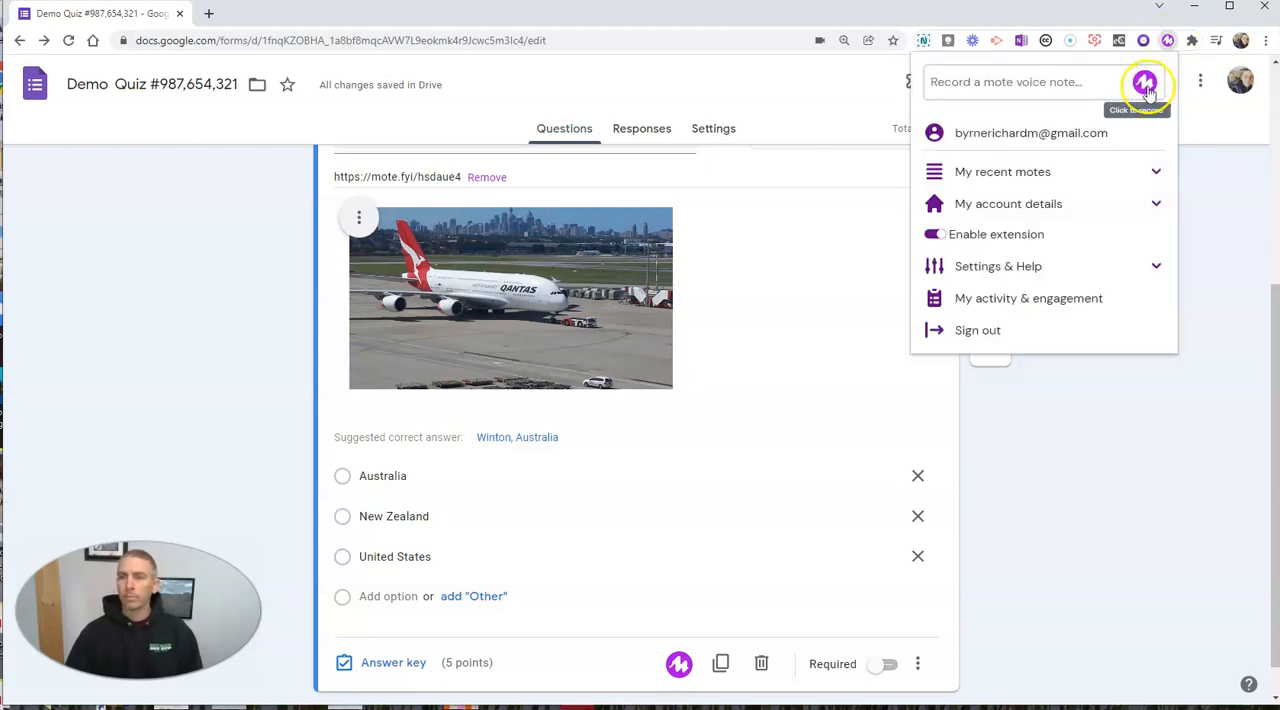
pyautogui.click(1146, 82)
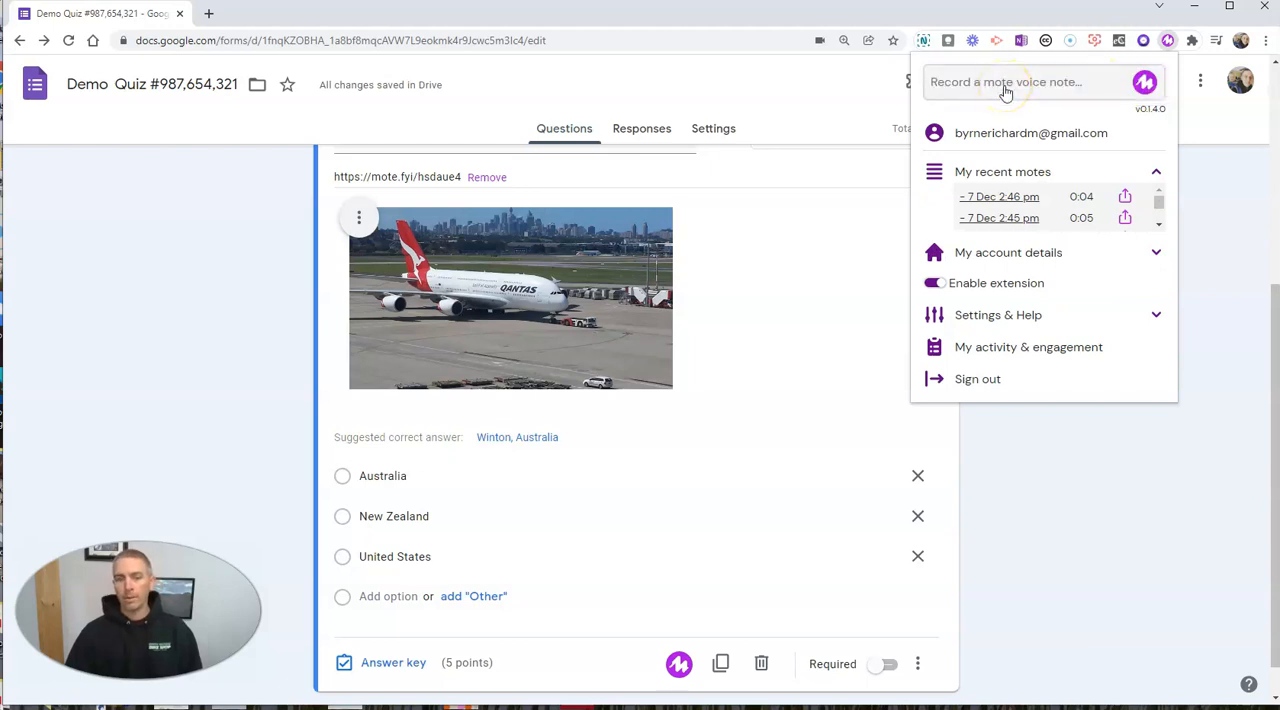
pyautogui.click(450, 476)
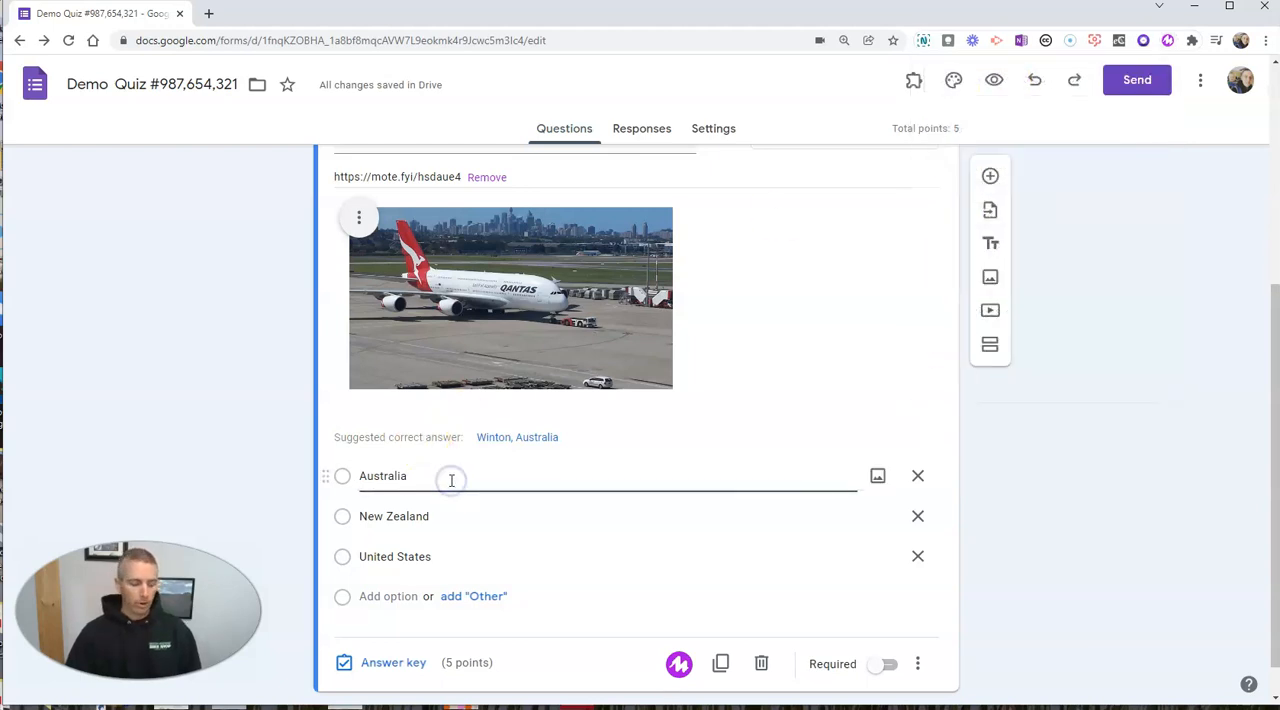
pyautogui.write('https://mote.fyi/cd7hgjg')
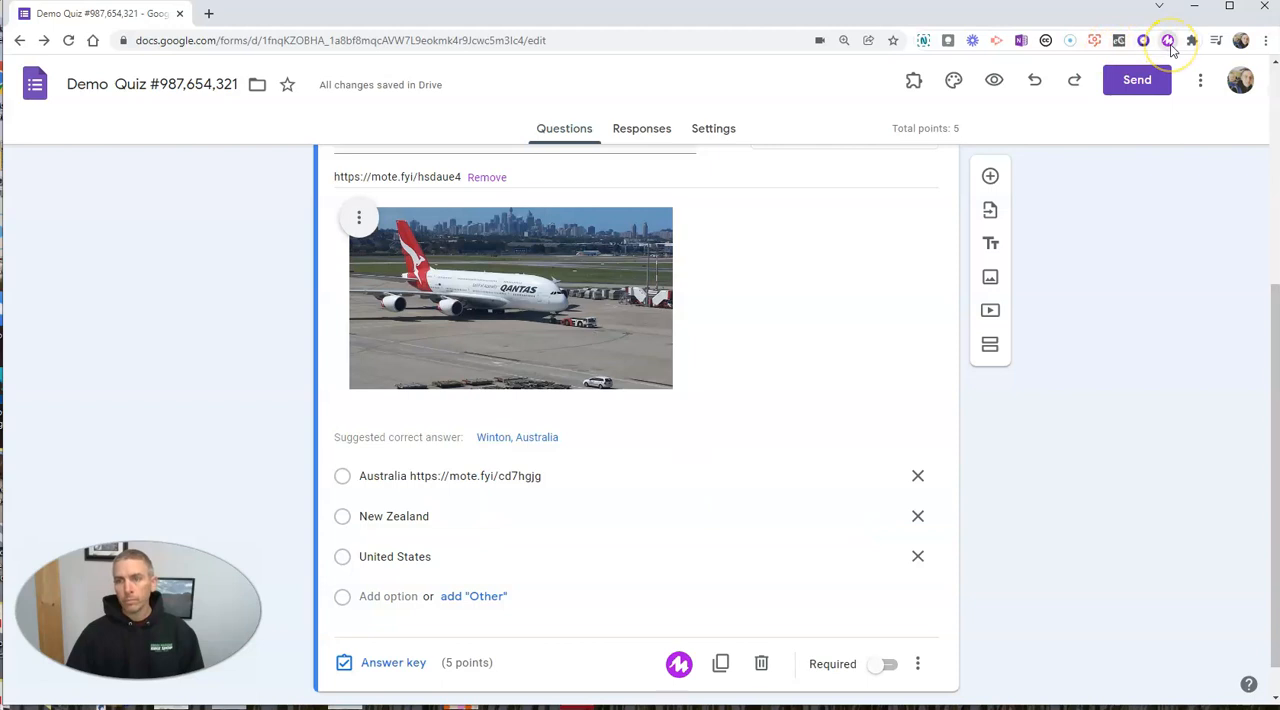
pyautogui.click(1168, 40)
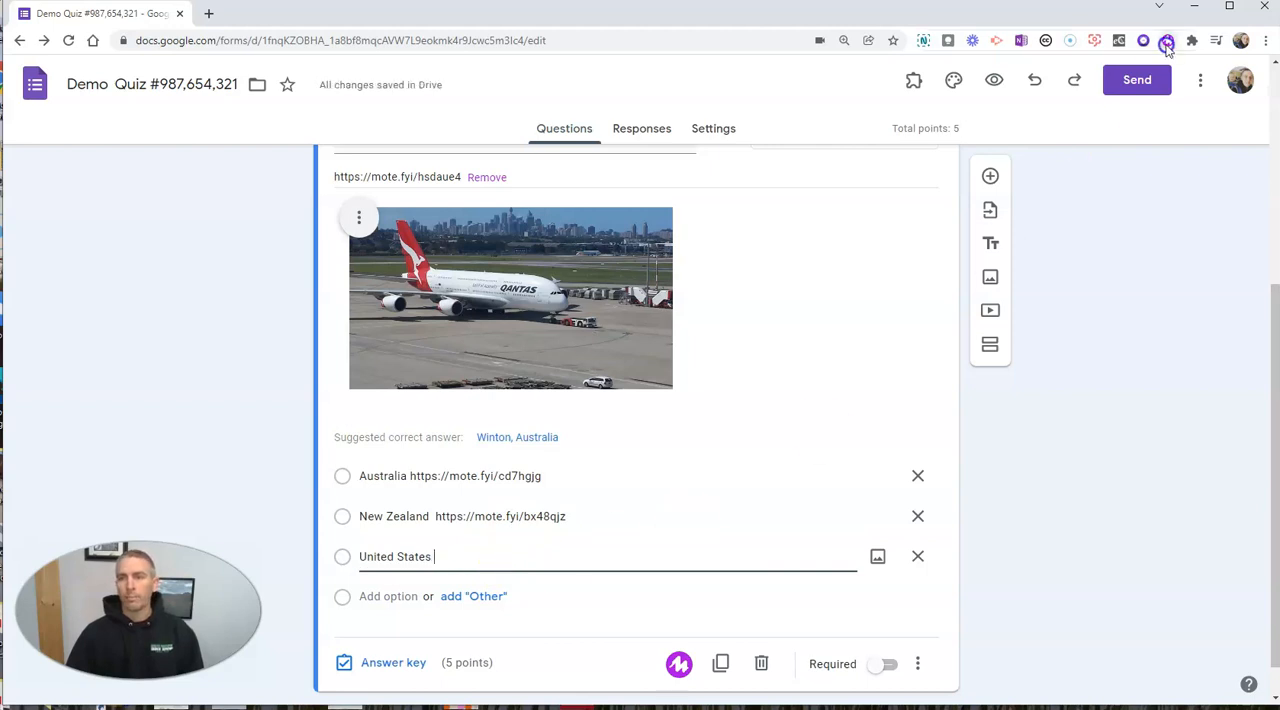
pyautogui.click(1168, 40)
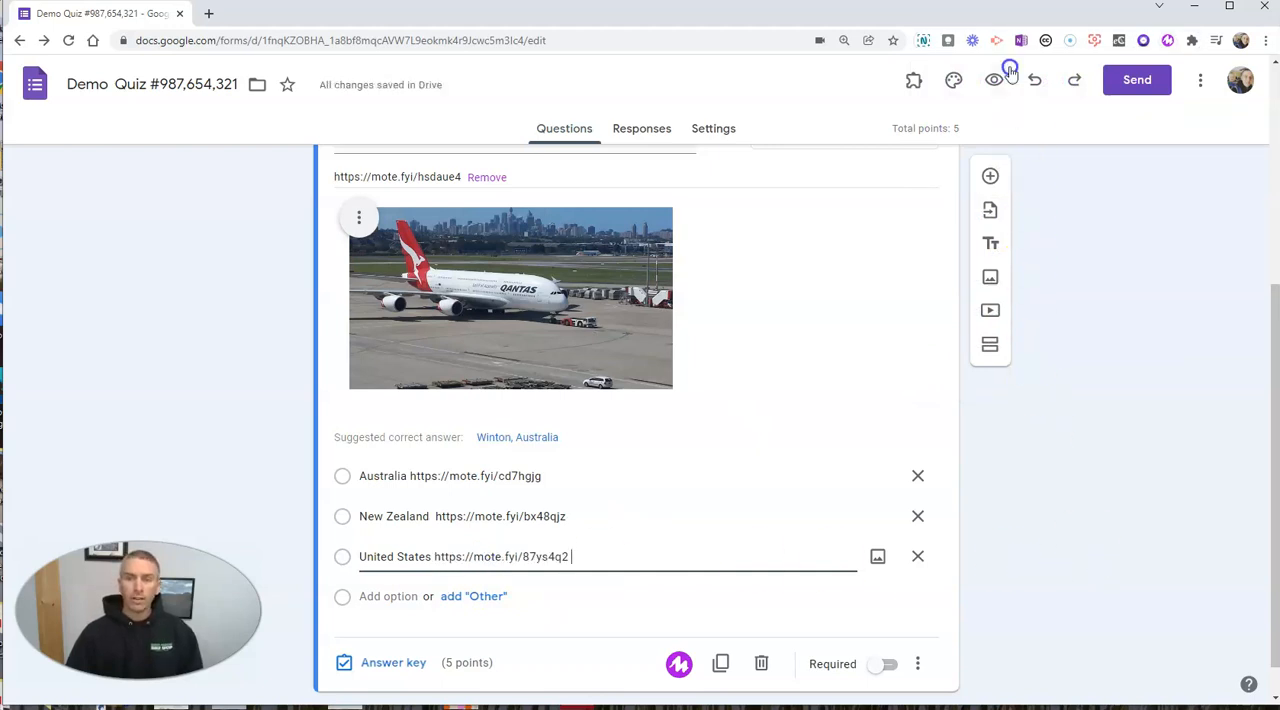
pyautogui.moveTo(992, 80)
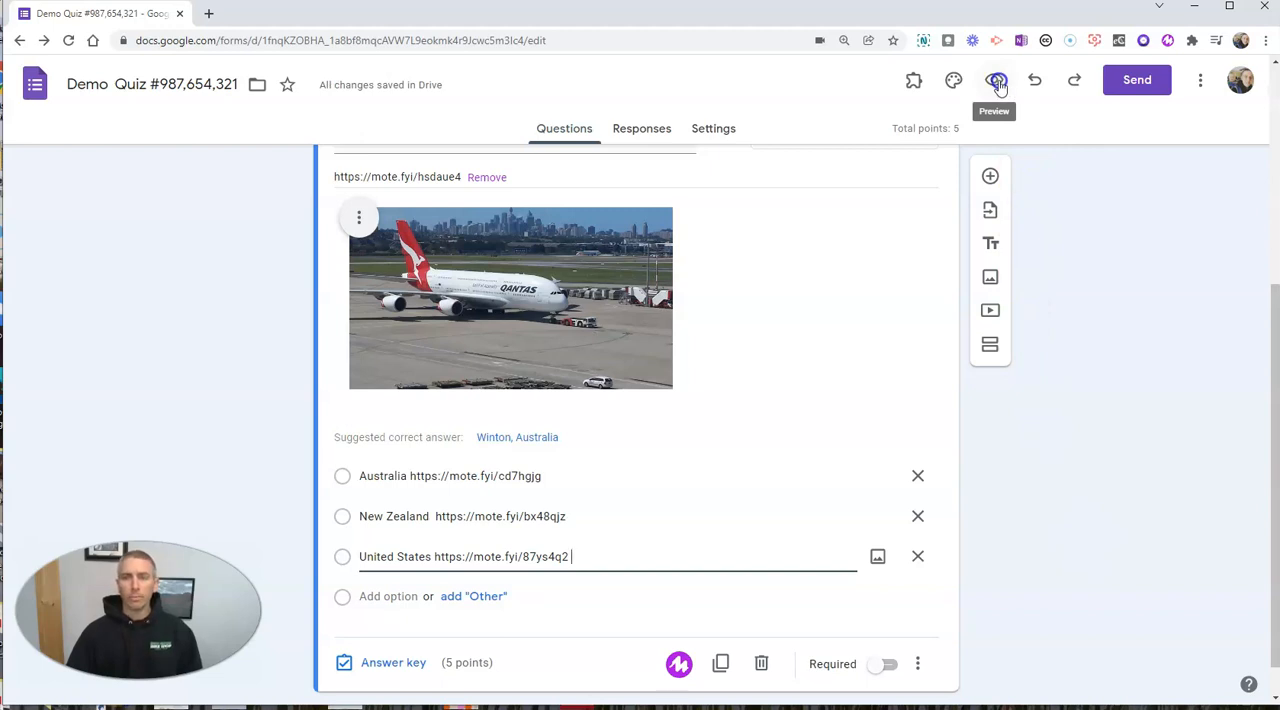
# - Preview the quiz and play, then pause, the Qantas question's voice note
pyautogui.click(996, 80)
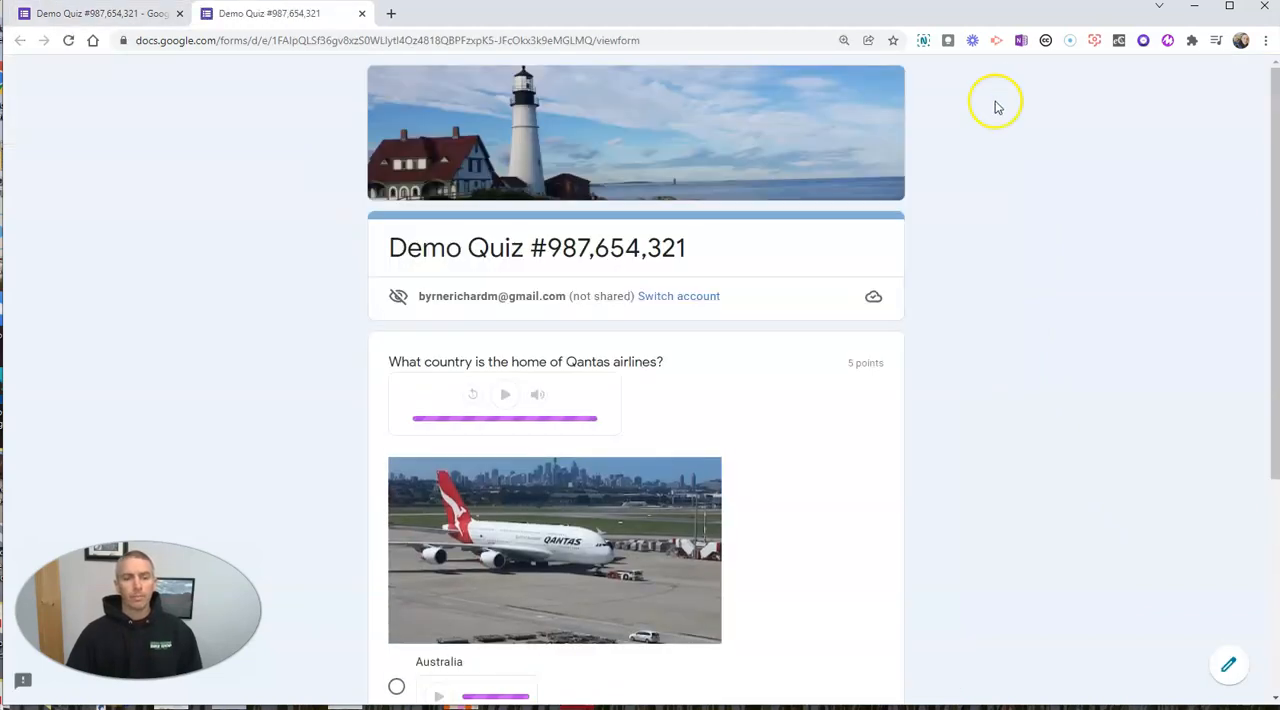
pyautogui.scroll(-3)
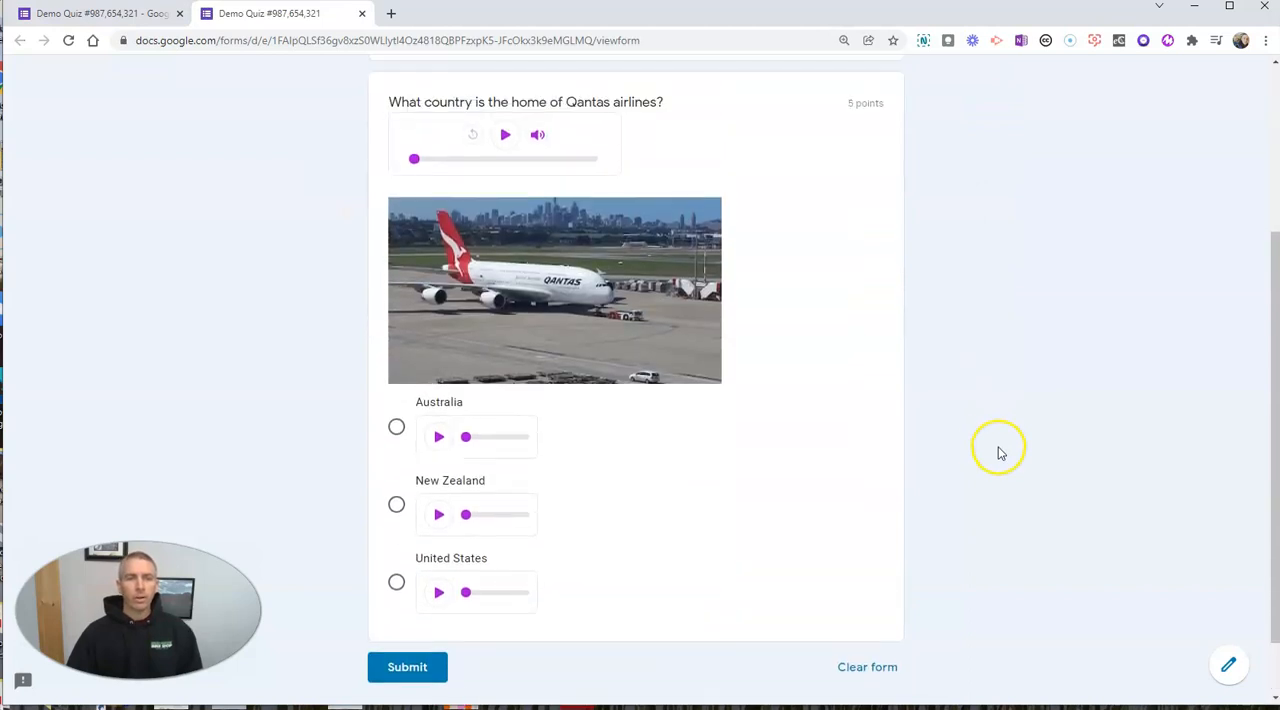
pyautogui.moveTo(504, 136)
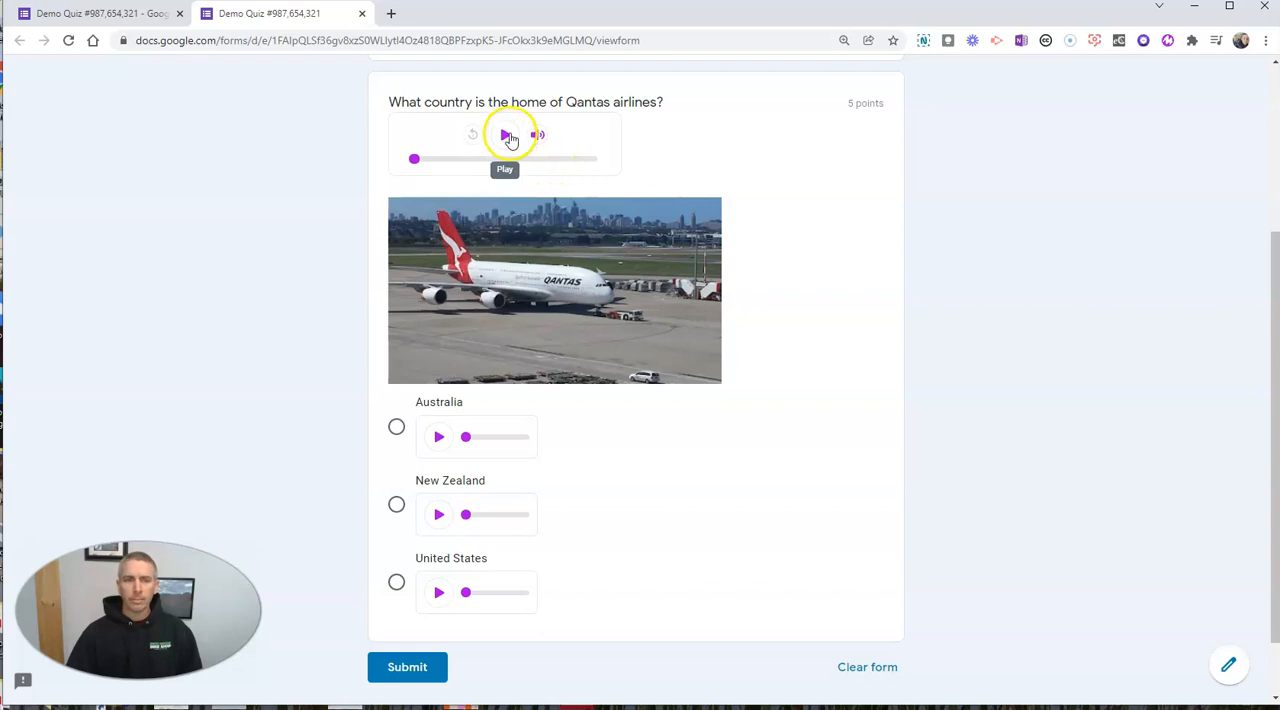
pyautogui.click(504, 136)
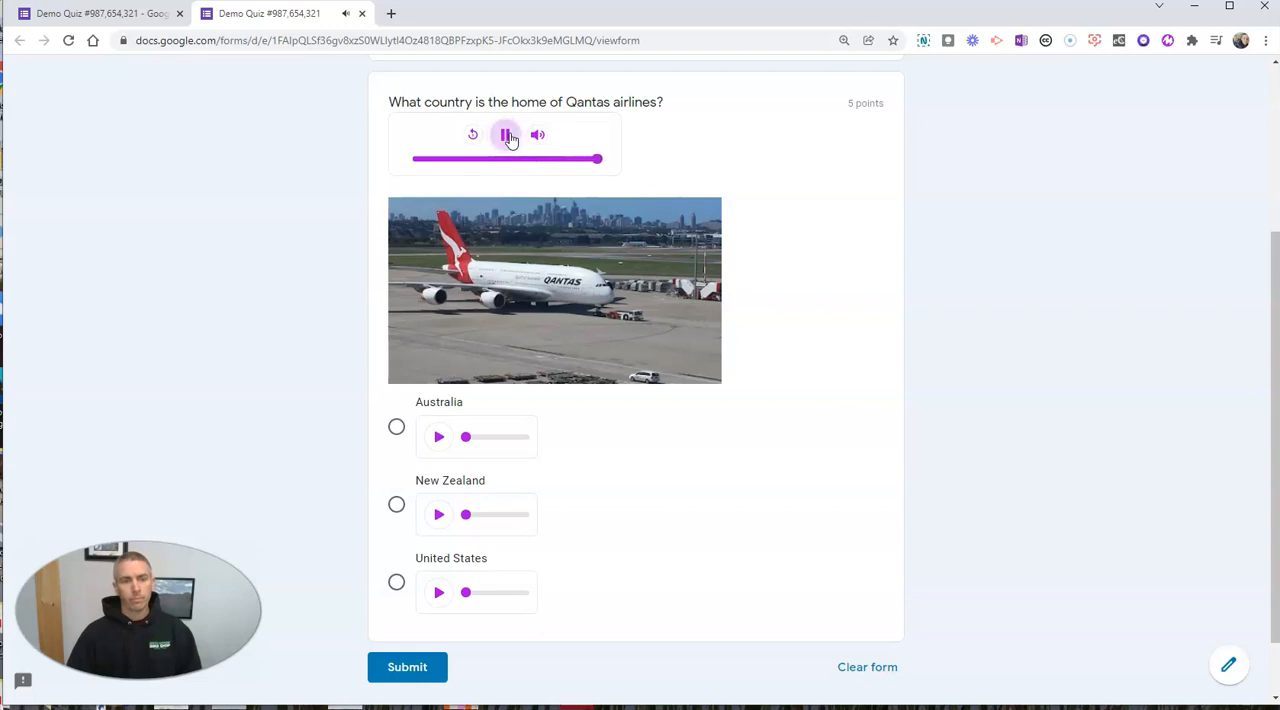
pyautogui.click(504, 134)
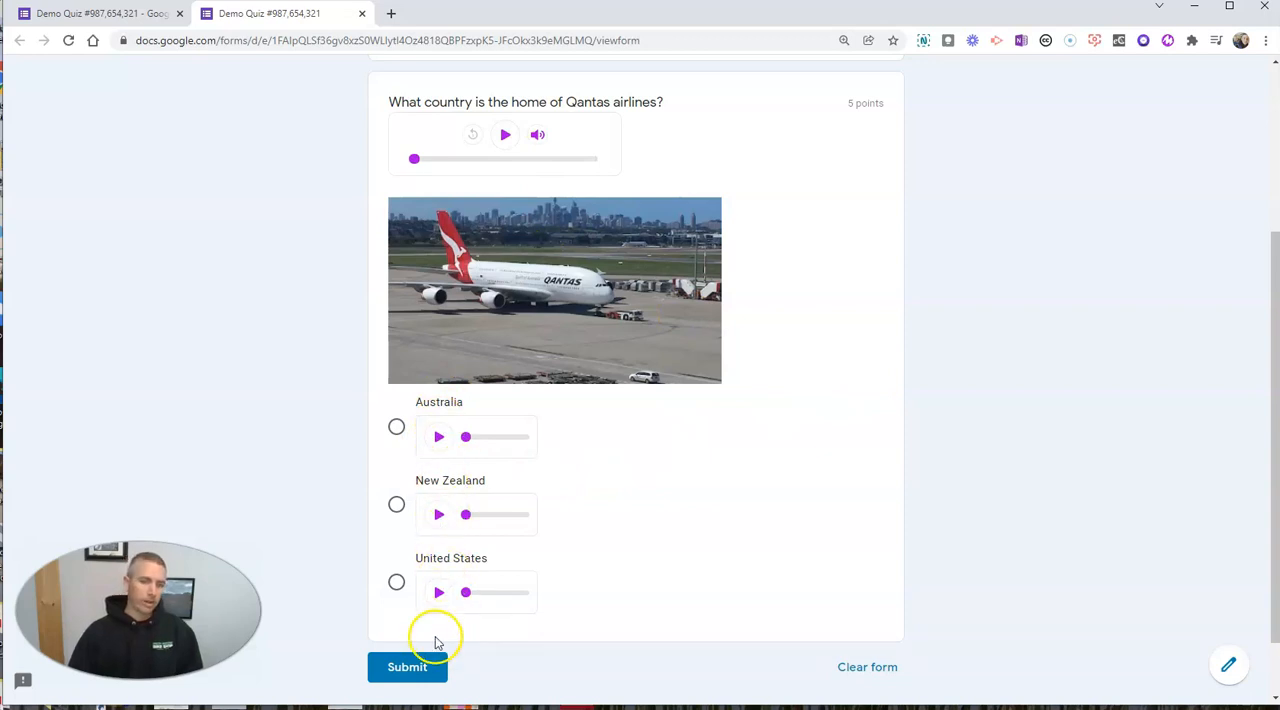
pyautogui.moveTo(364, 16)
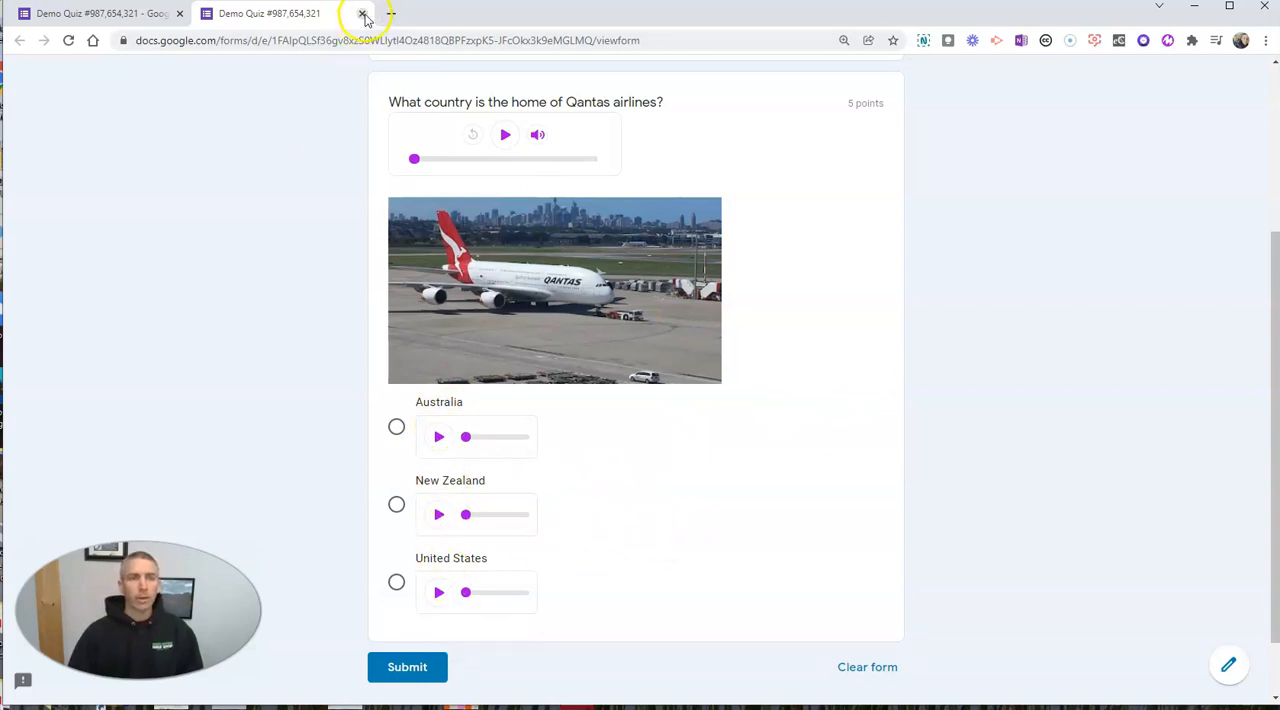
# - Back in the editor, make the question required and mark Australia correct in the answer key
pyautogui.click(364, 12)
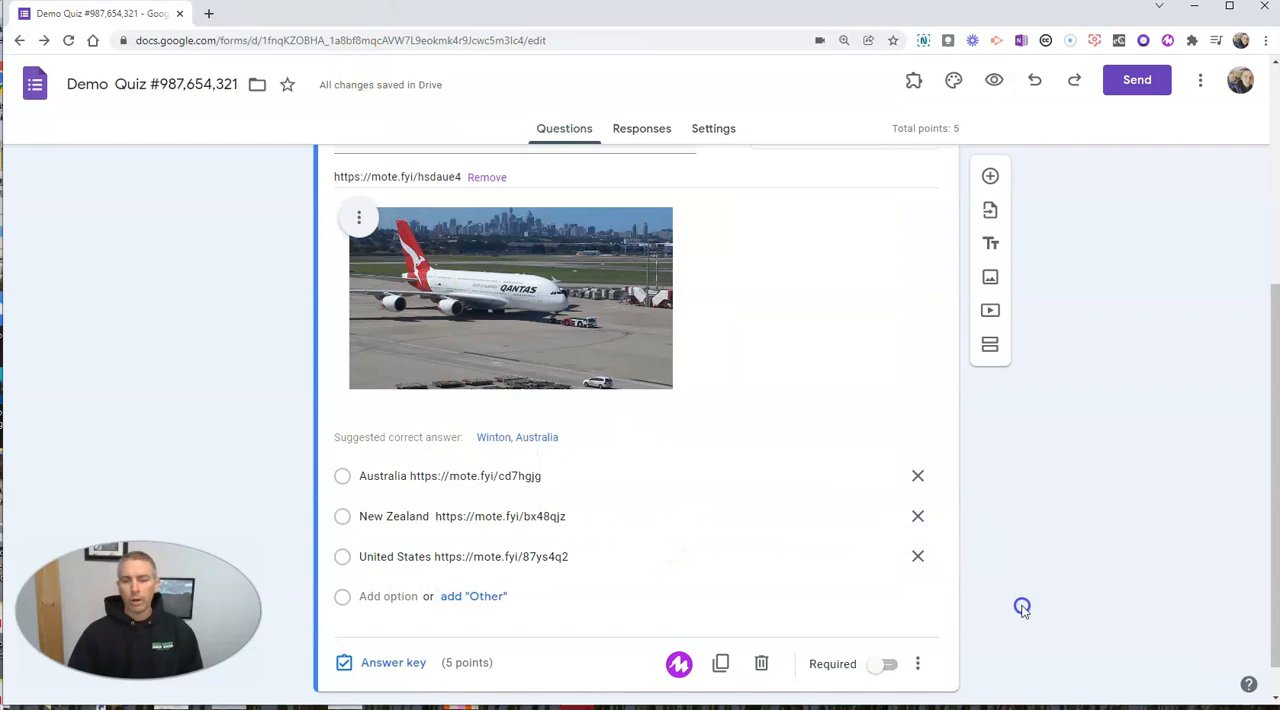
pyautogui.moveTo(976, 624)
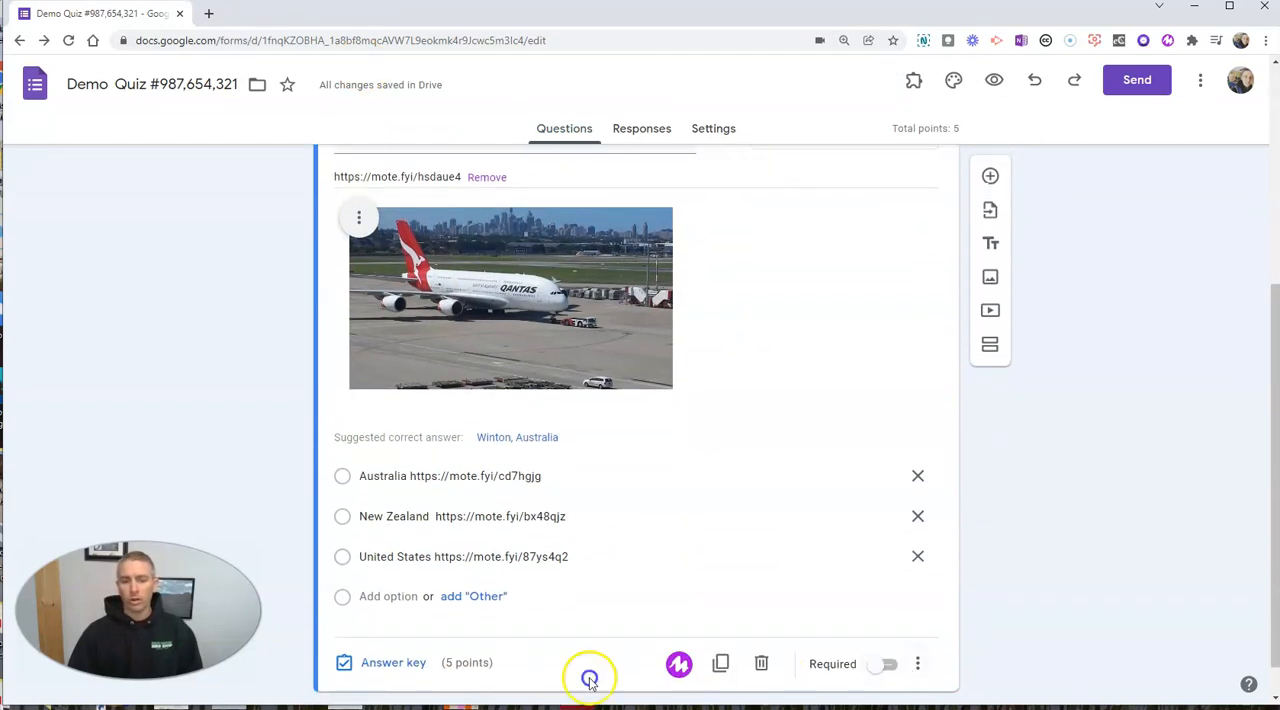
pyautogui.moveTo(452, 662)
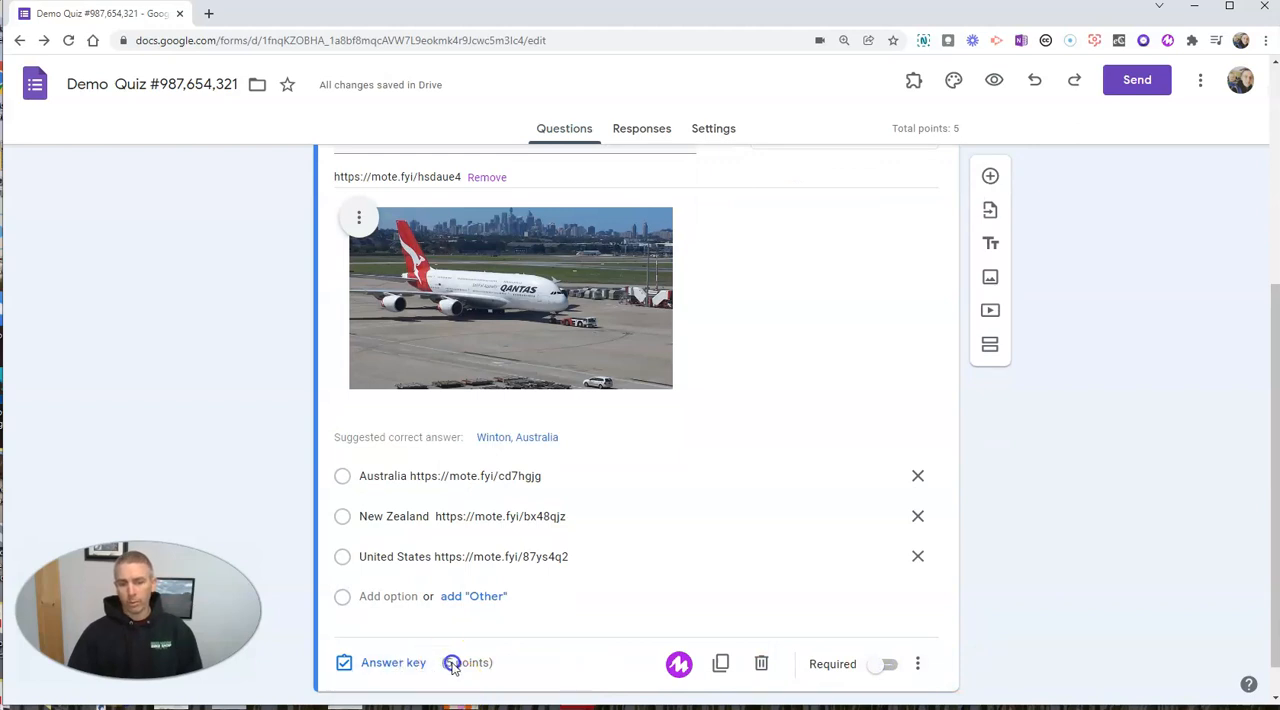
pyautogui.click(882, 664)
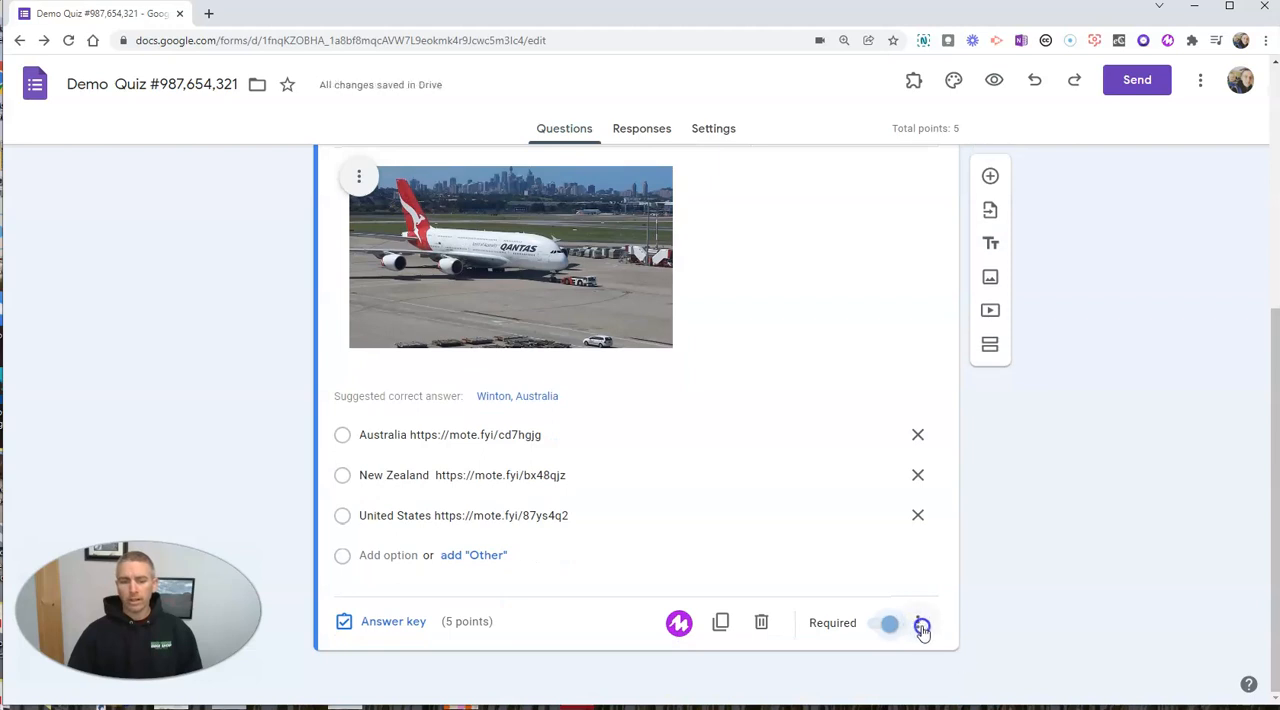
pyautogui.click(920, 628)
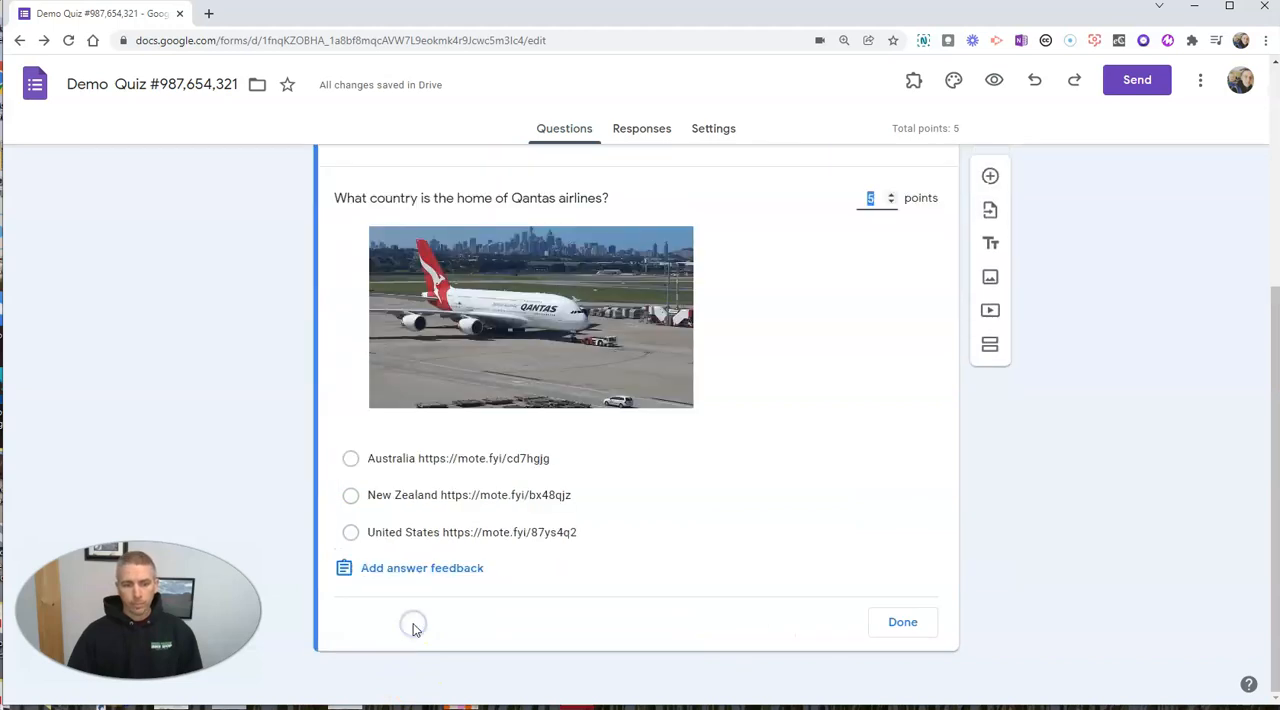
pyautogui.click(350, 458)
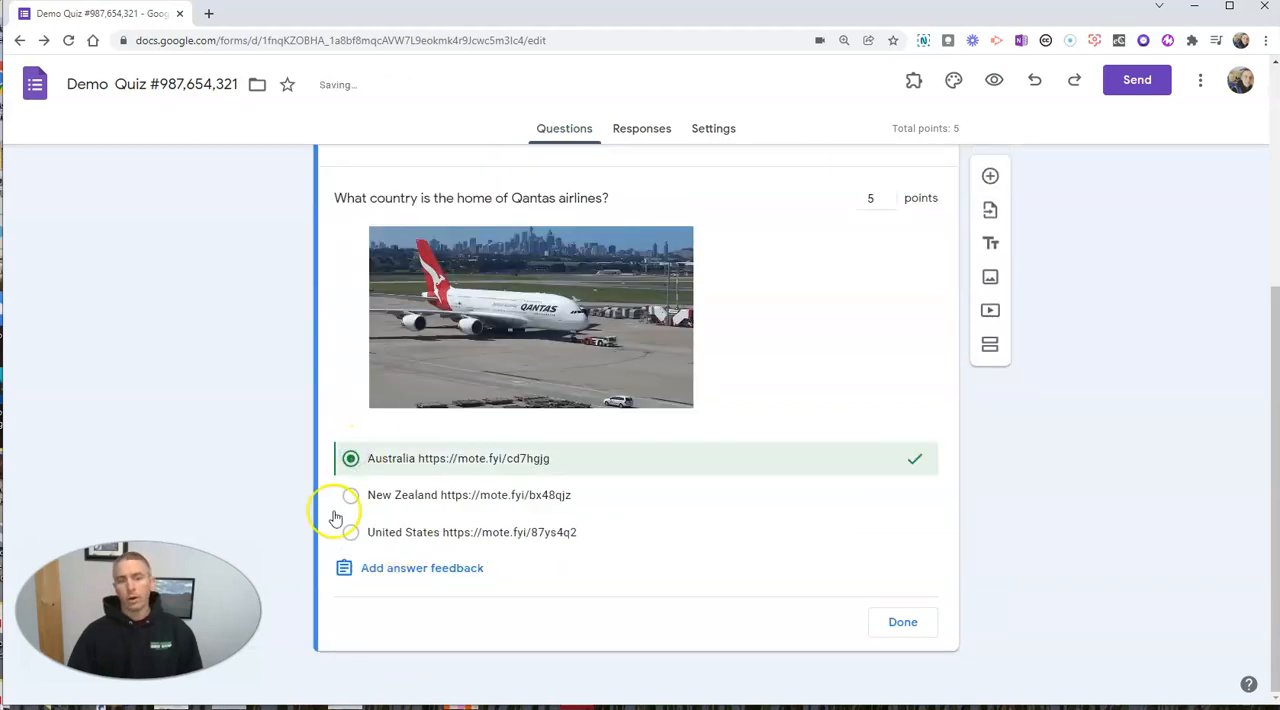
pyautogui.moveTo(442, 576)
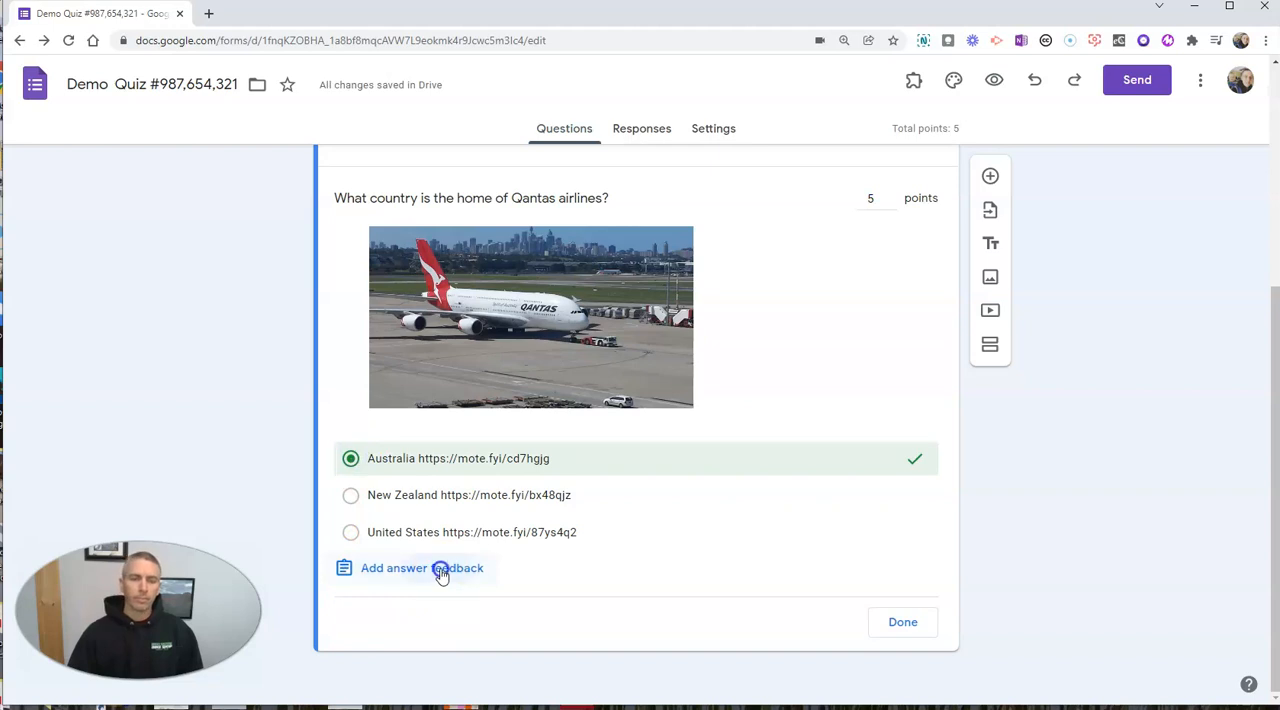
# - Record a Mote voice note as incorrect-answer feedback and move to correct-answer feedback
pyautogui.click(420, 568)
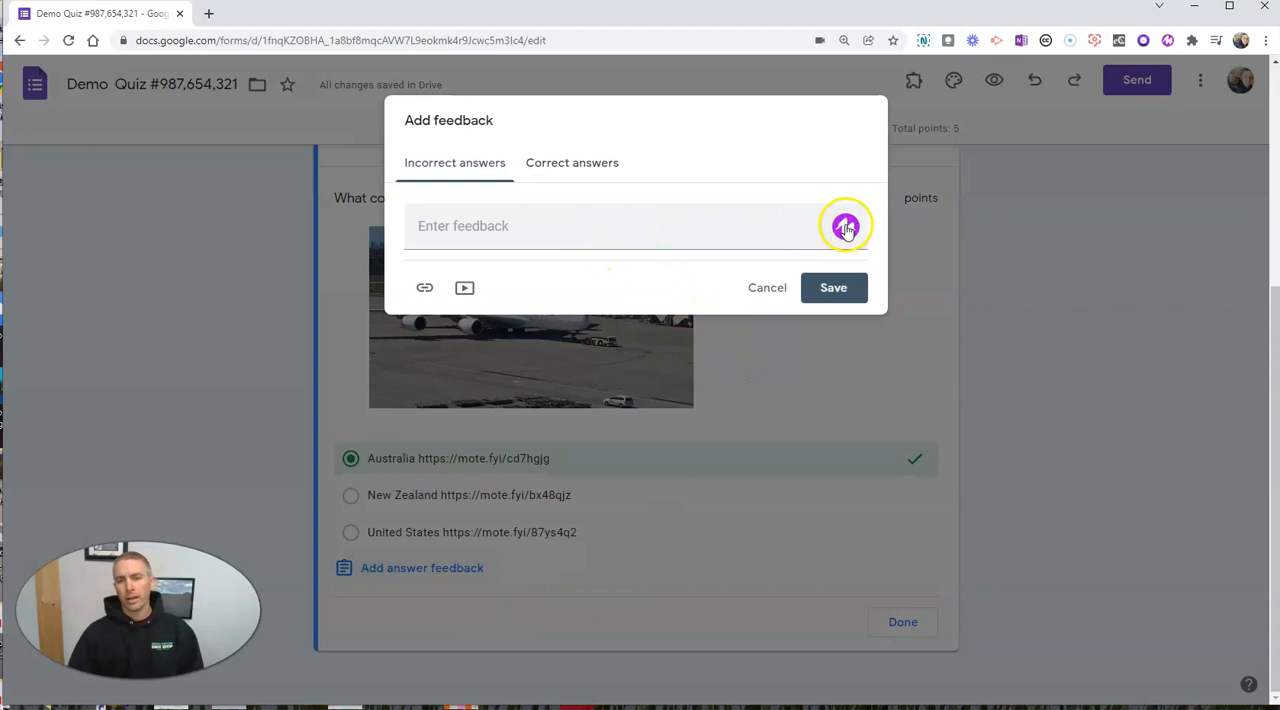
pyautogui.moveTo(844, 226)
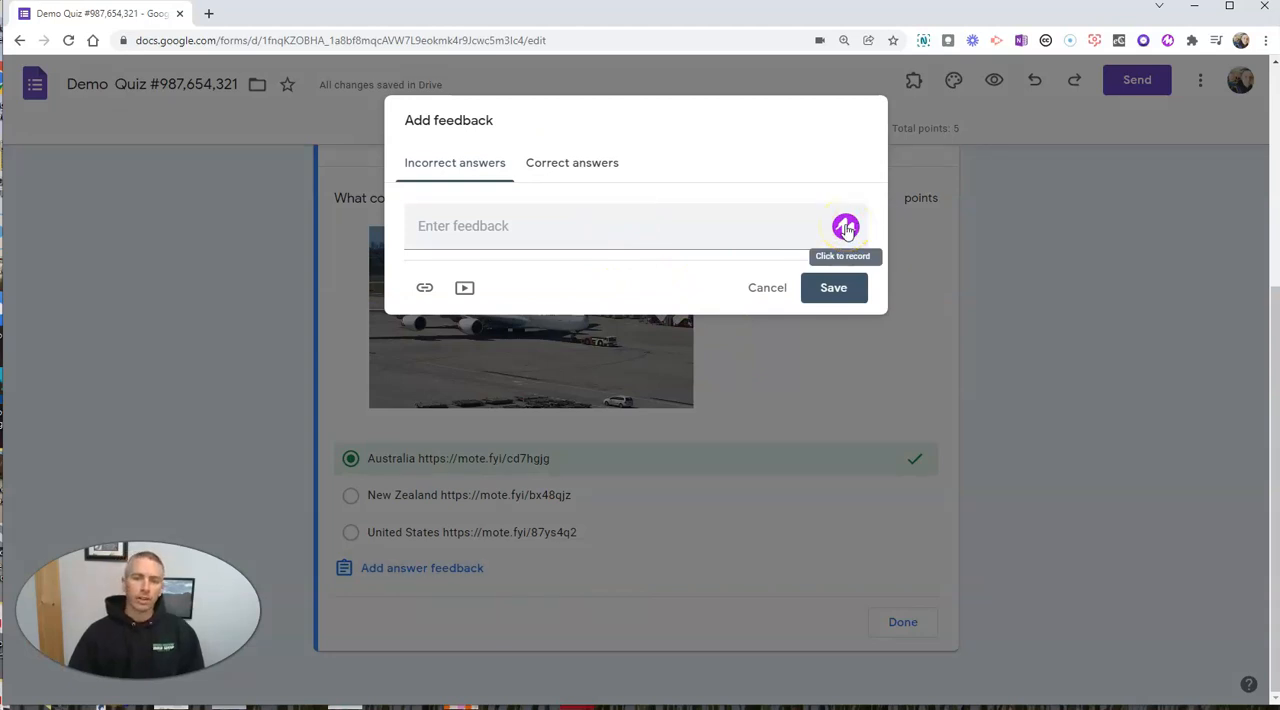
pyautogui.click(844, 226)
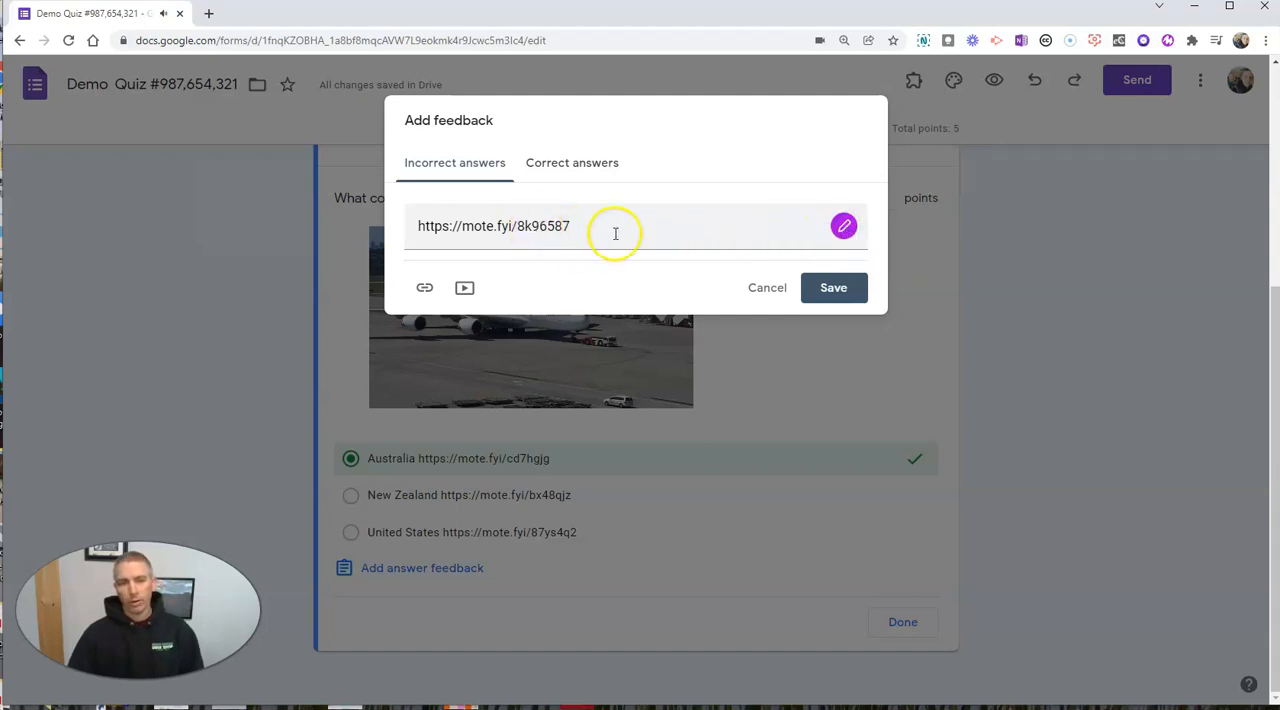
pyautogui.click(572, 162)
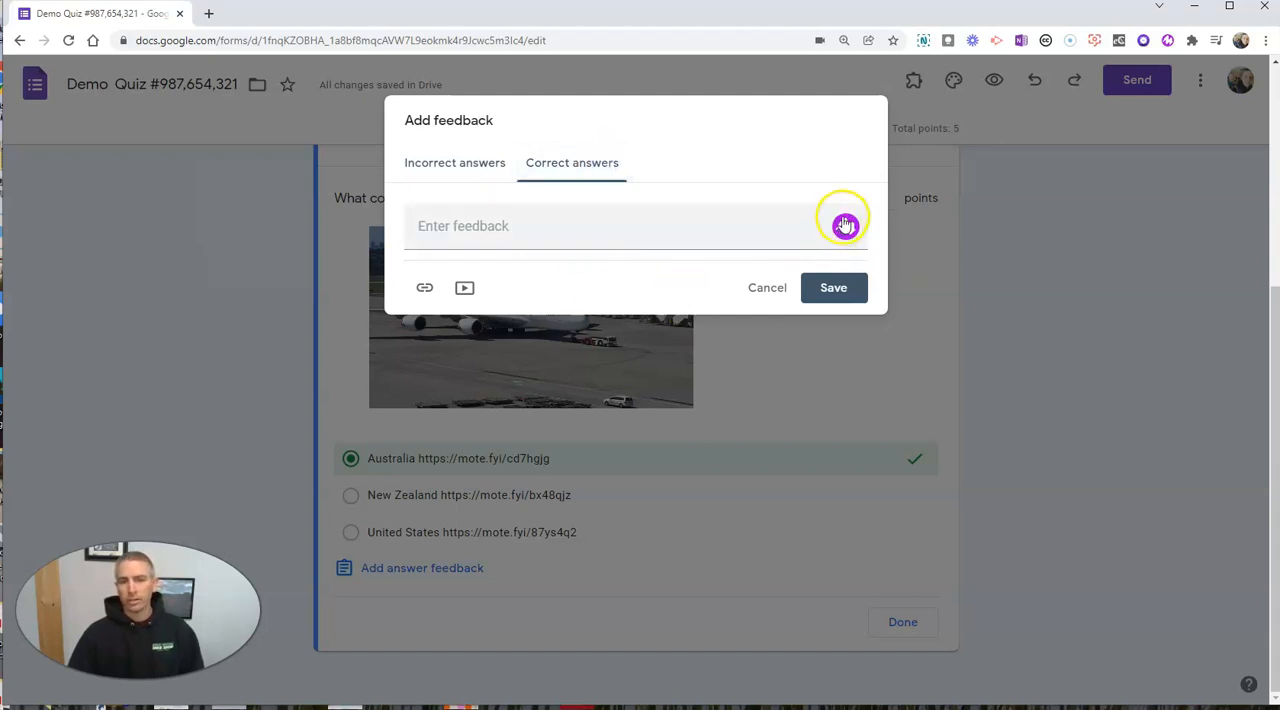
pyautogui.moveTo(844, 226)
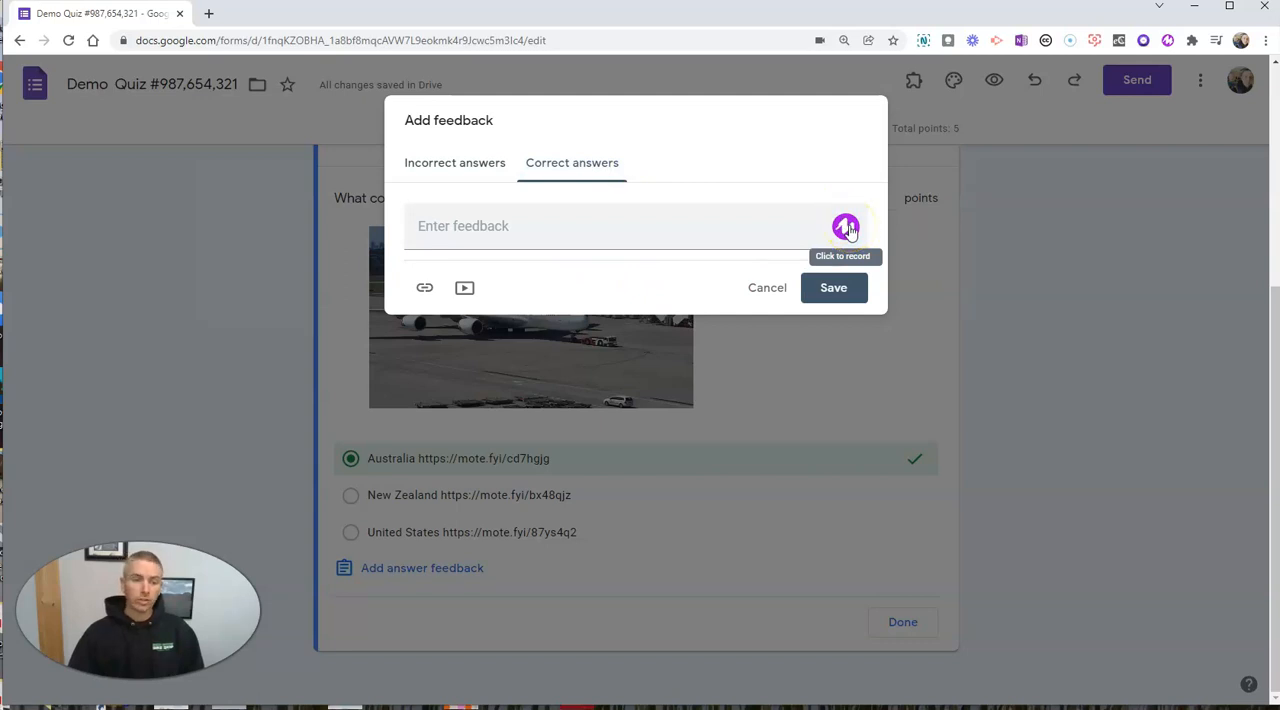
# - Record a voice note for correct-answer feedback and save both feedback notes
pyautogui.click(844, 226)
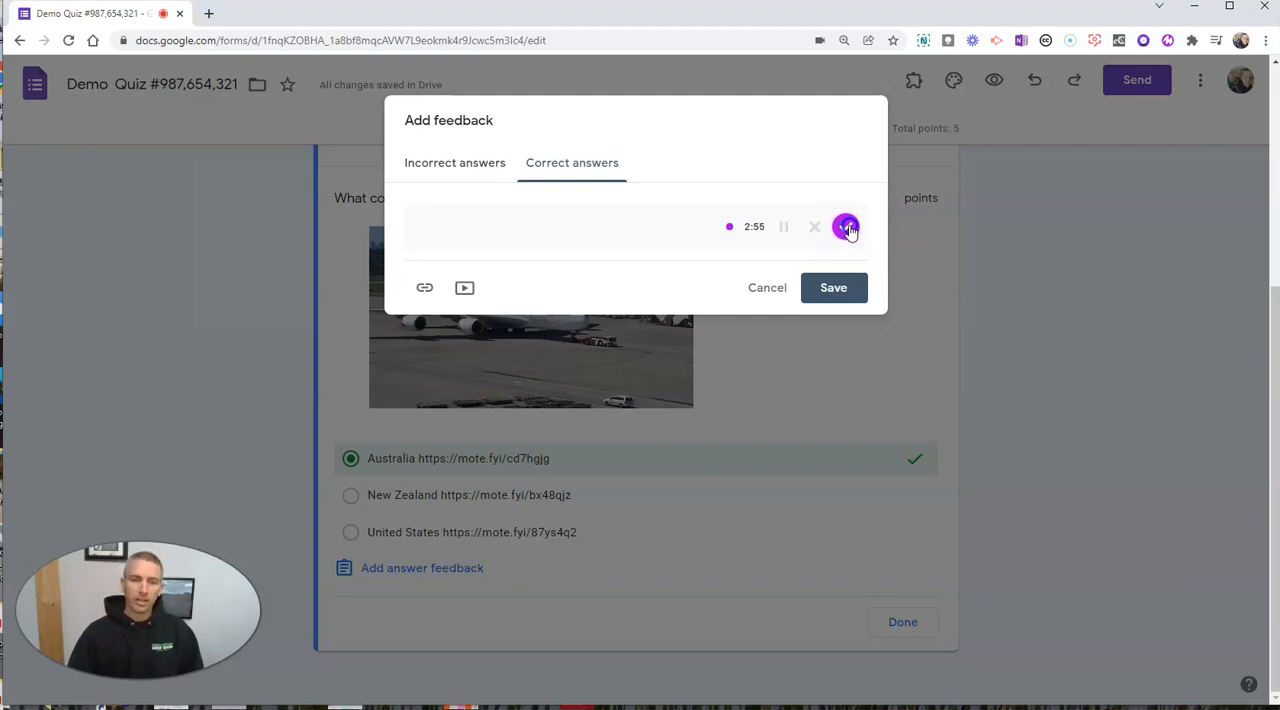
pyautogui.click(846, 226)
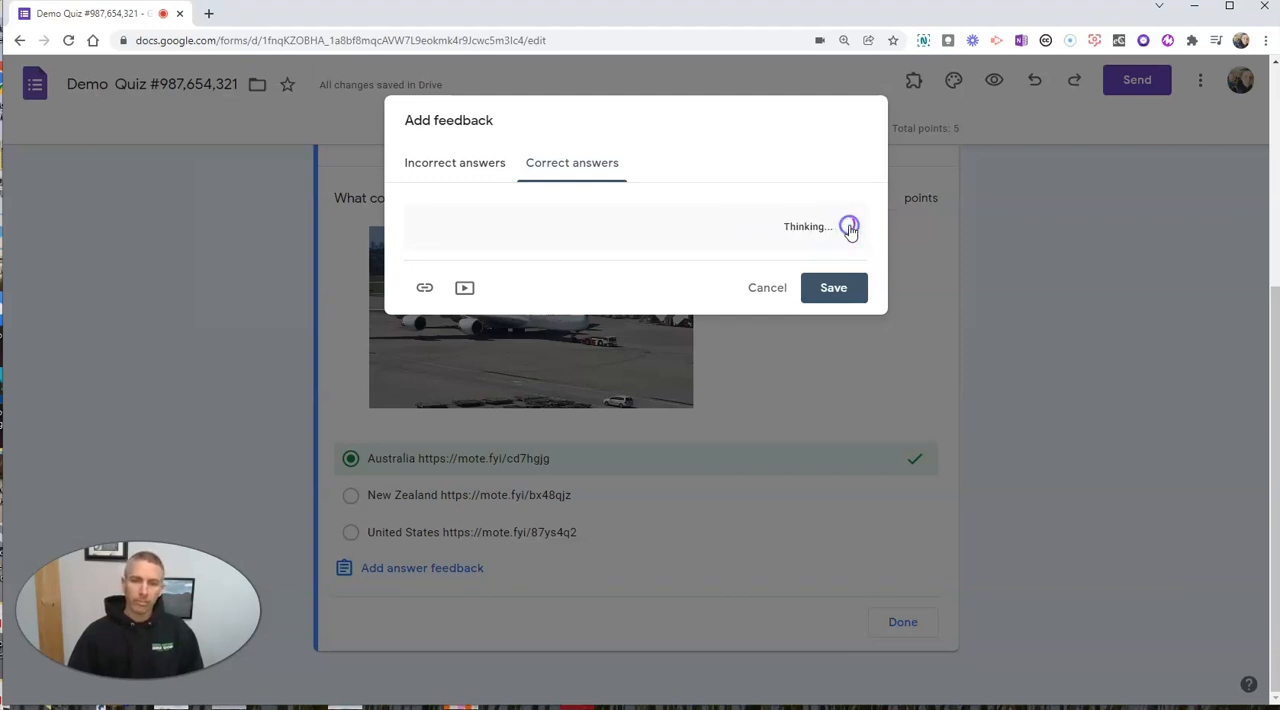
pyautogui.click(832, 288)
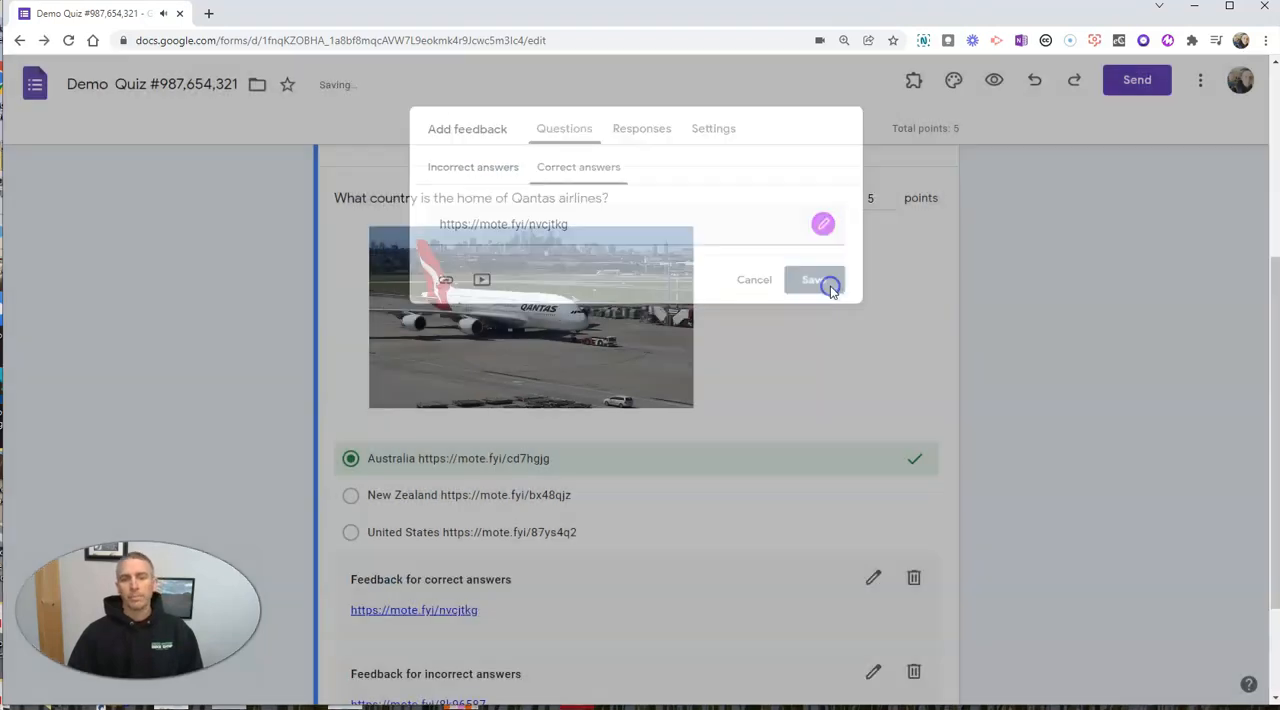
pyautogui.click(812, 280)
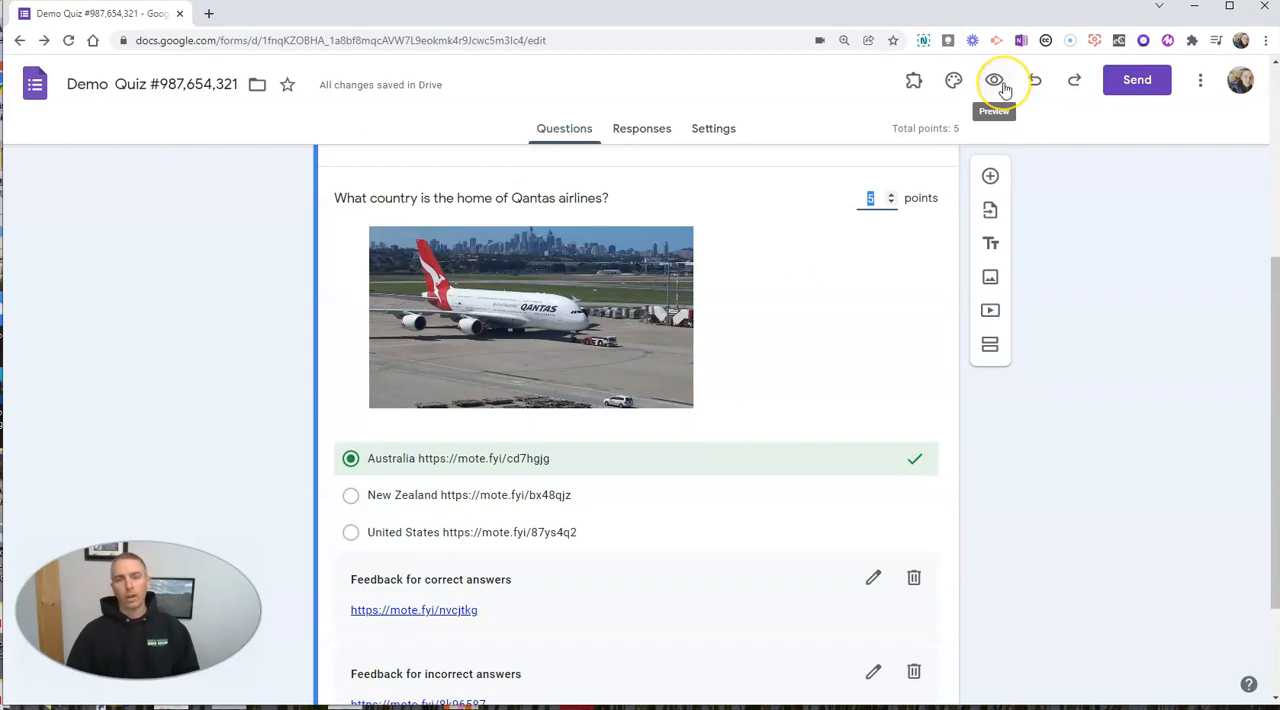
# - Preview the quiz as a respondent and listen to the question's voice note
pyautogui.click(992, 80)
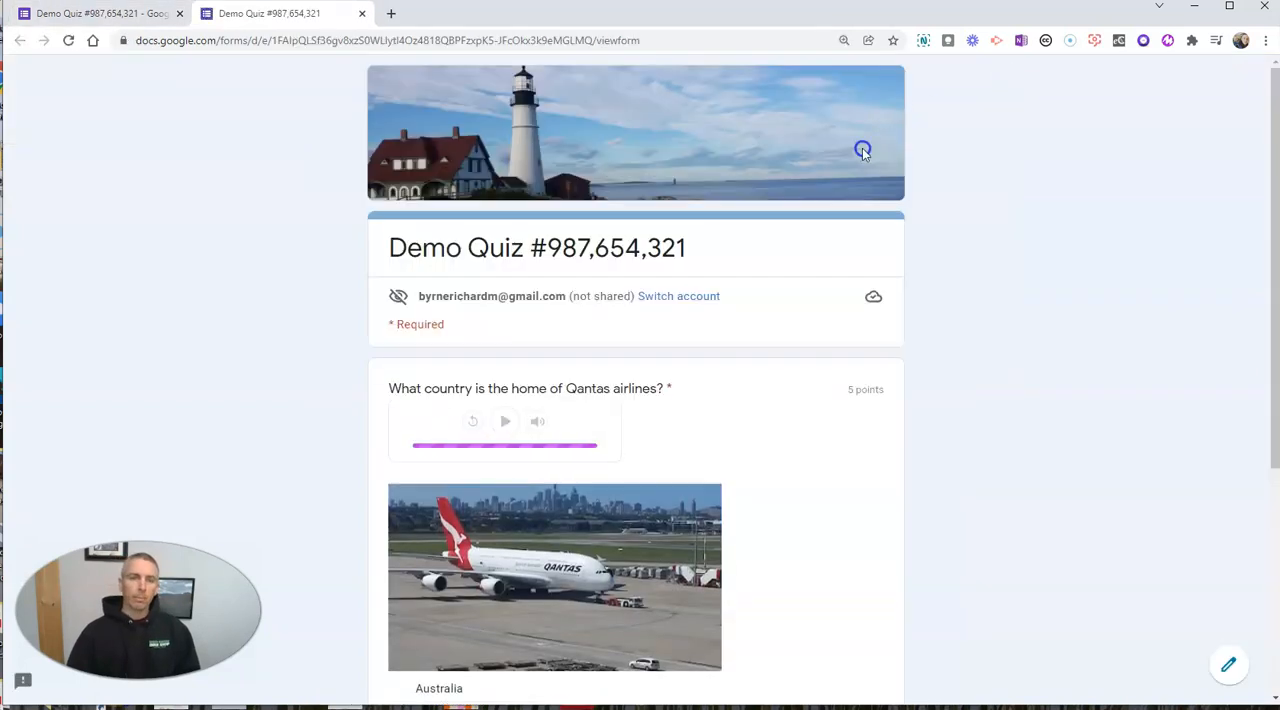
pyautogui.scroll(-3)
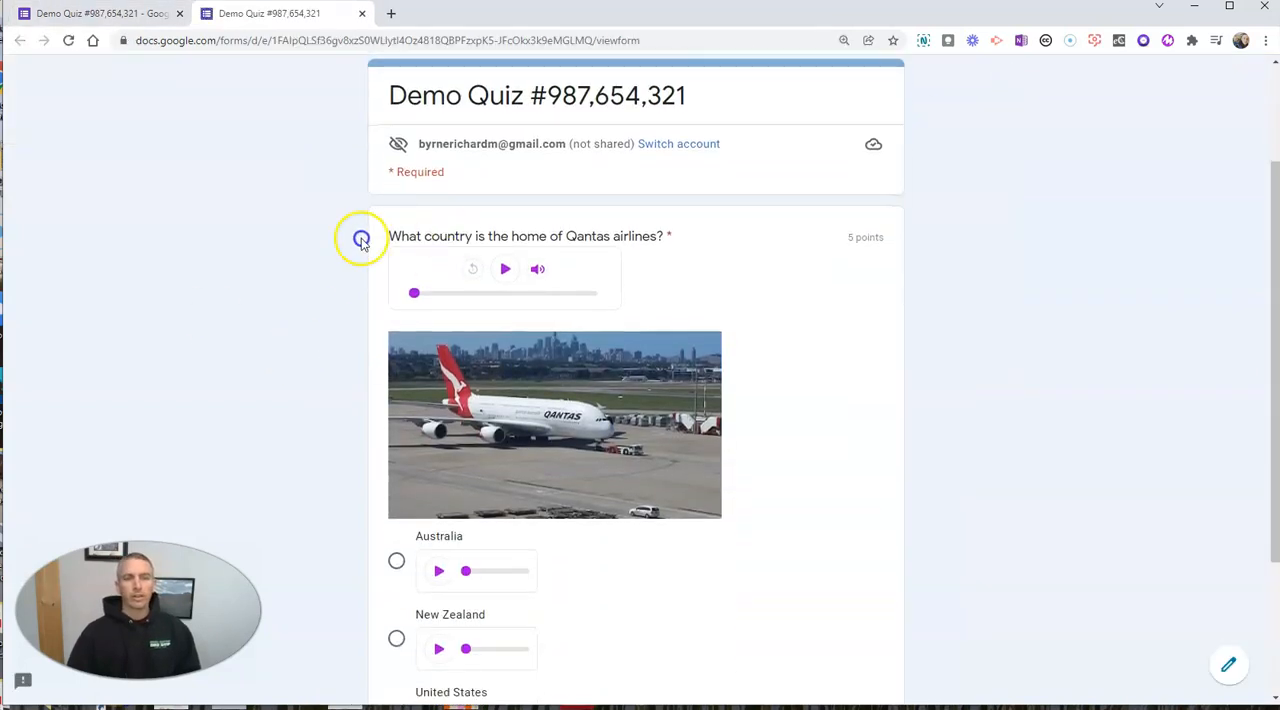
pyautogui.scroll(-3)
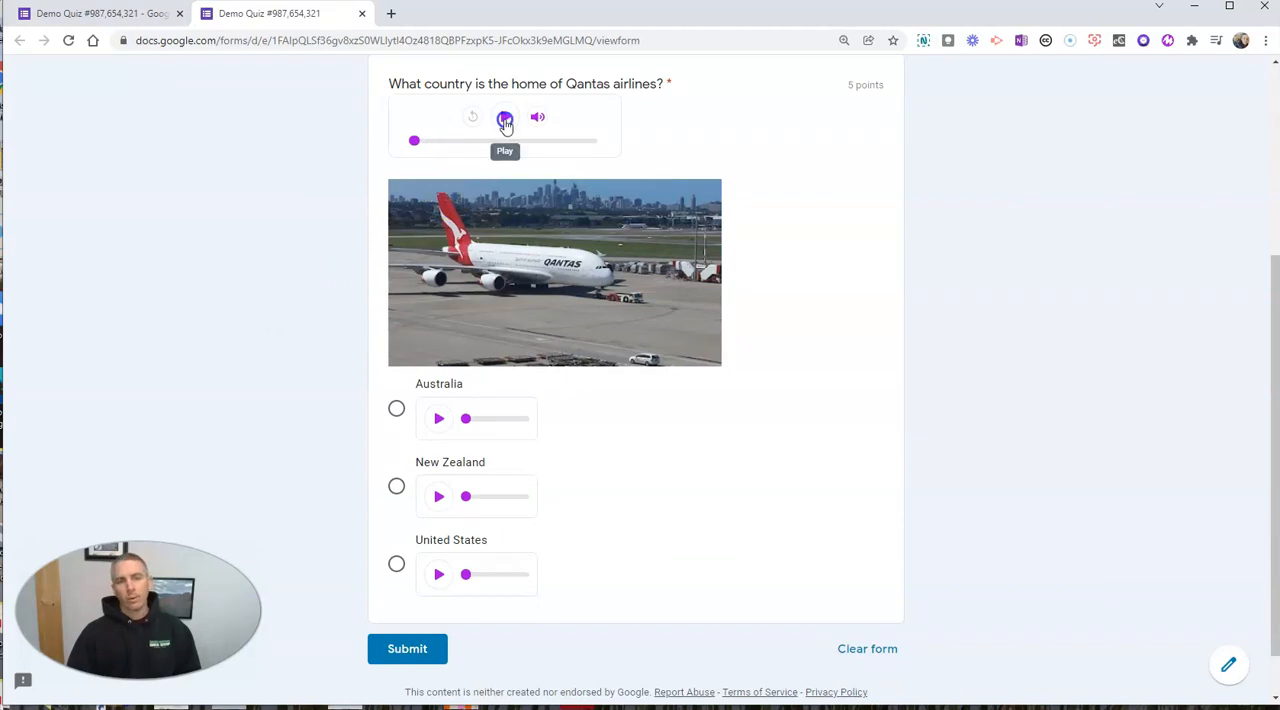
pyautogui.click(504, 116)
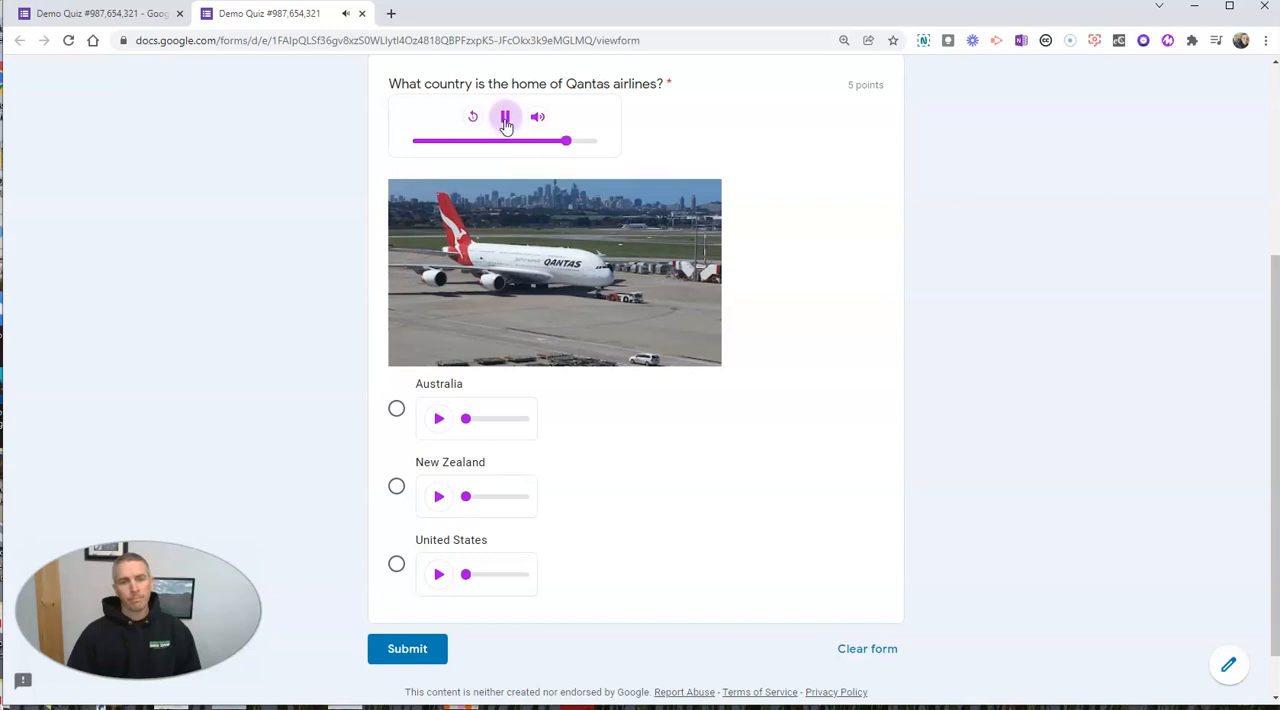
pyautogui.click(504, 116)
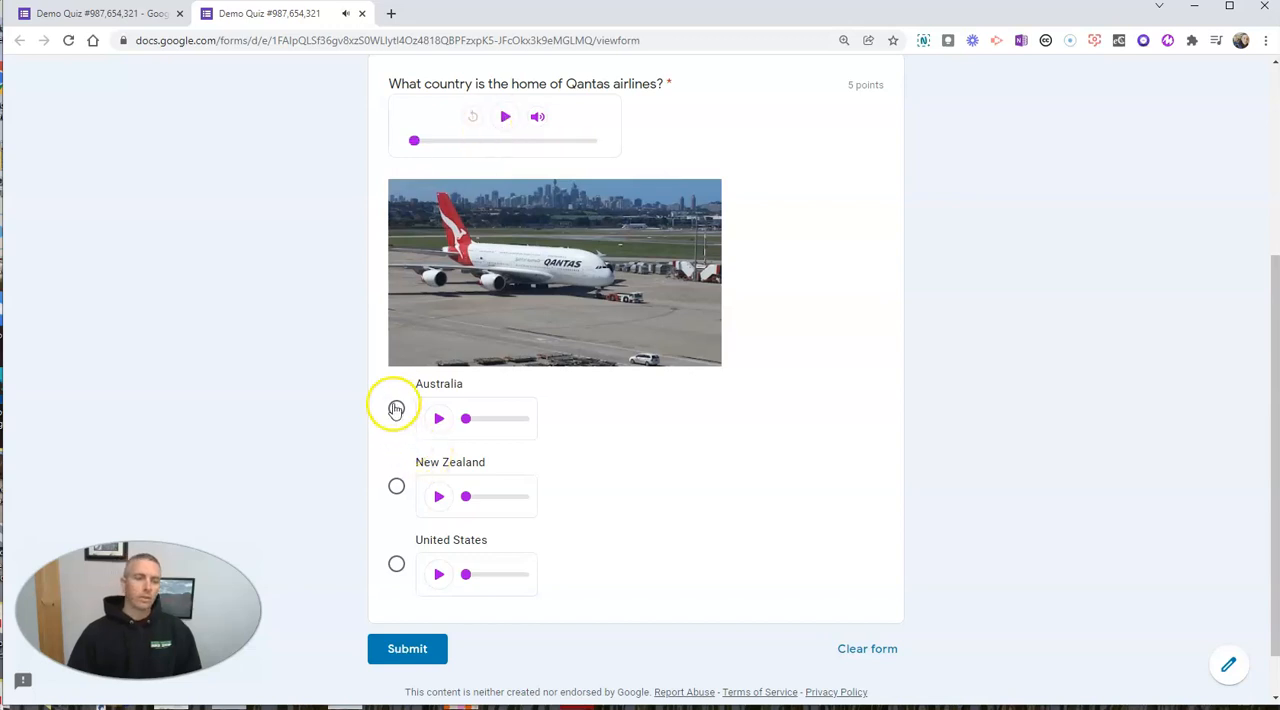
# - Answer Australia, submit the response and view the 5/5 score
pyautogui.click(396, 408)
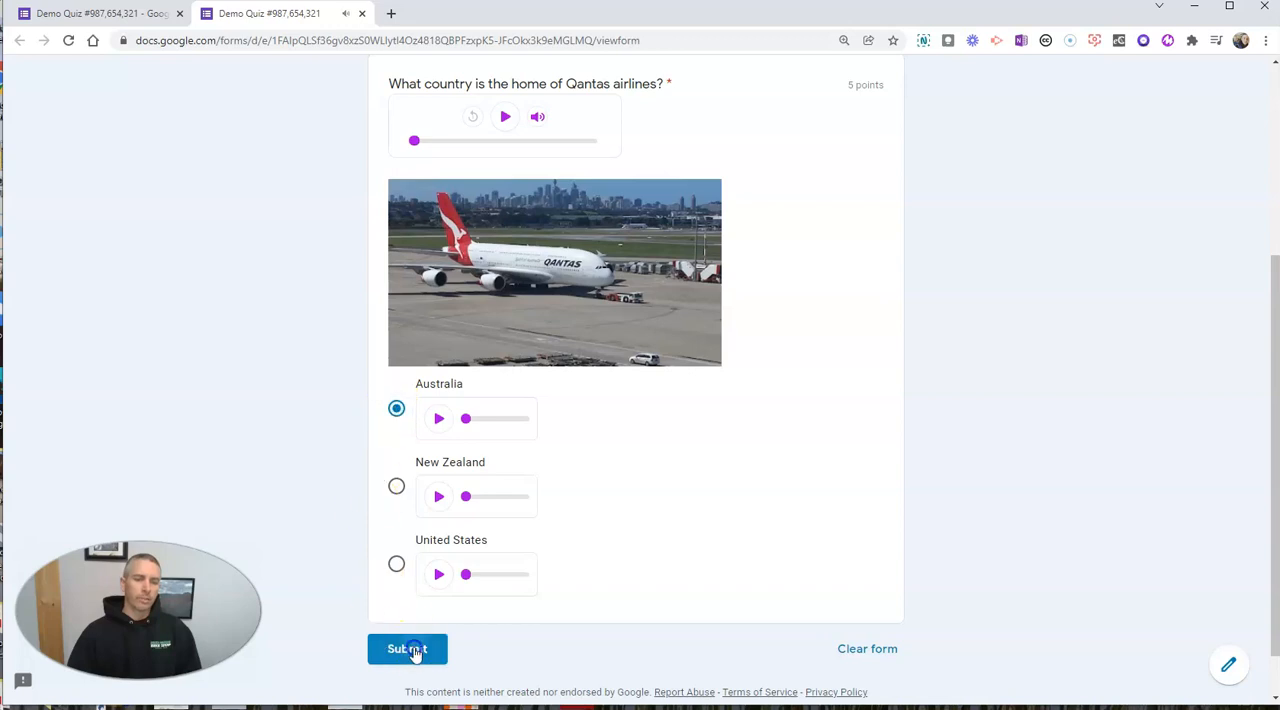
pyautogui.click(408, 648)
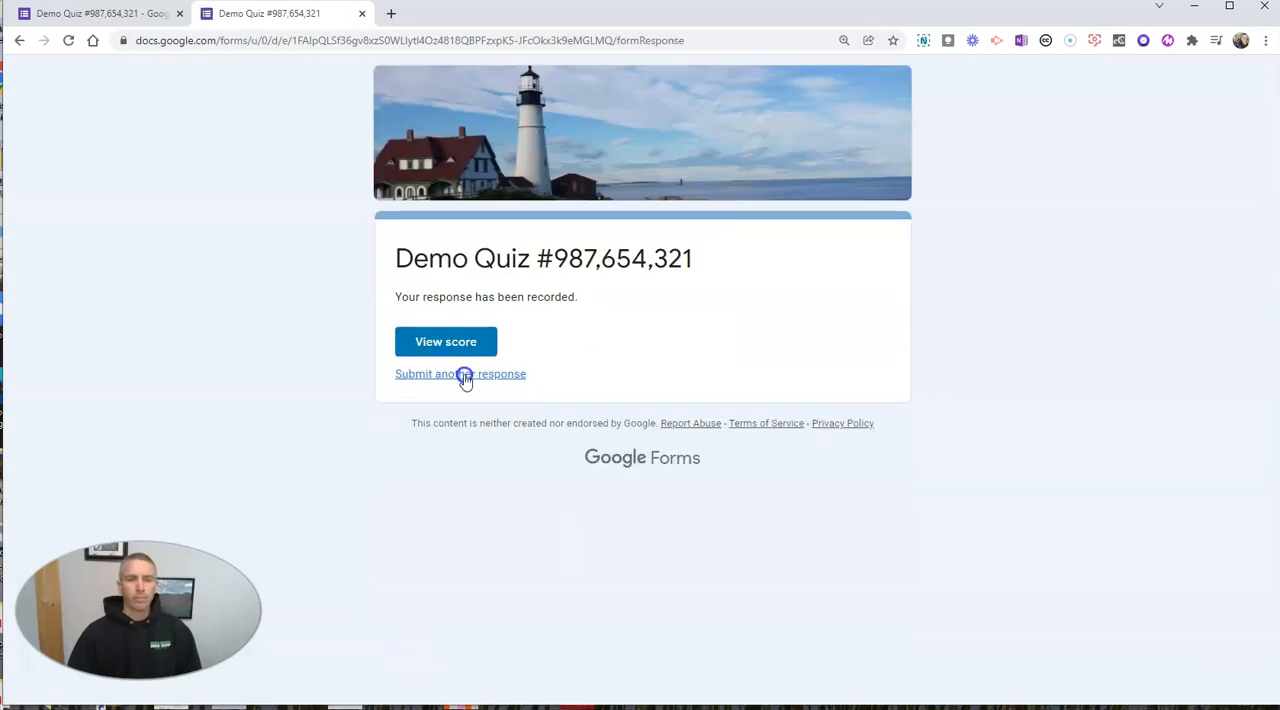
pyautogui.click(444, 340)
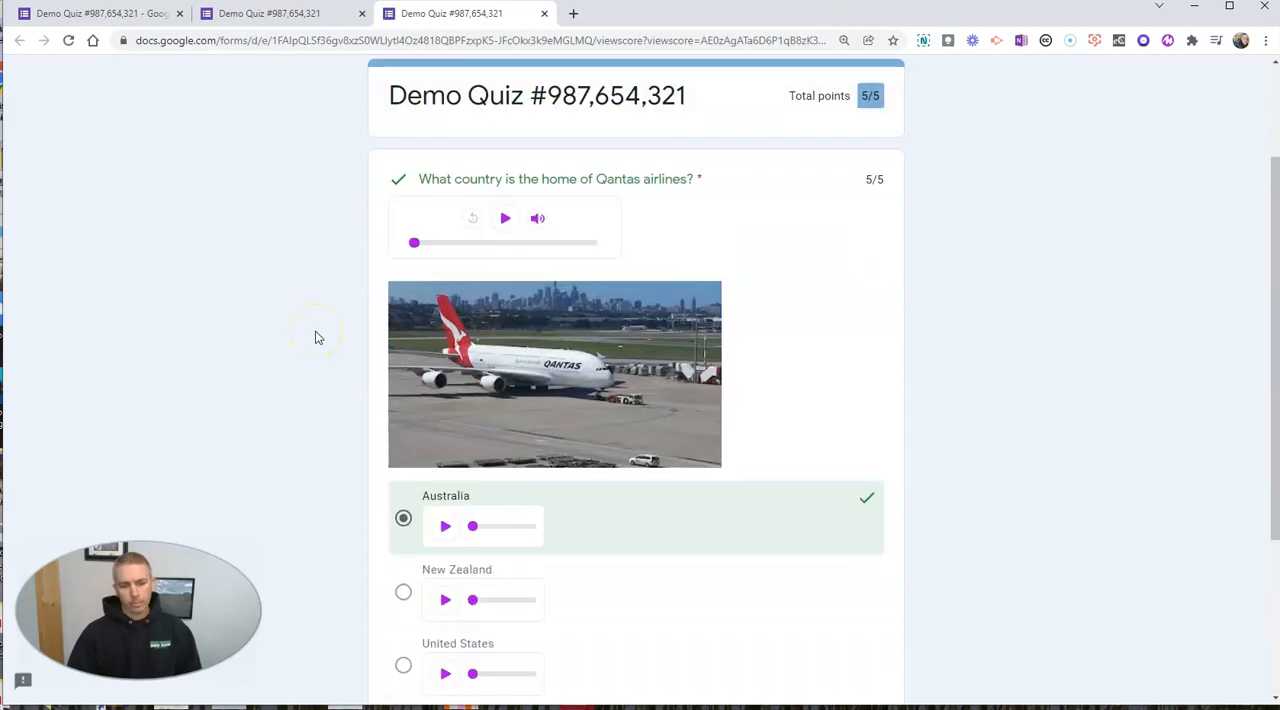
pyautogui.scroll(-3)
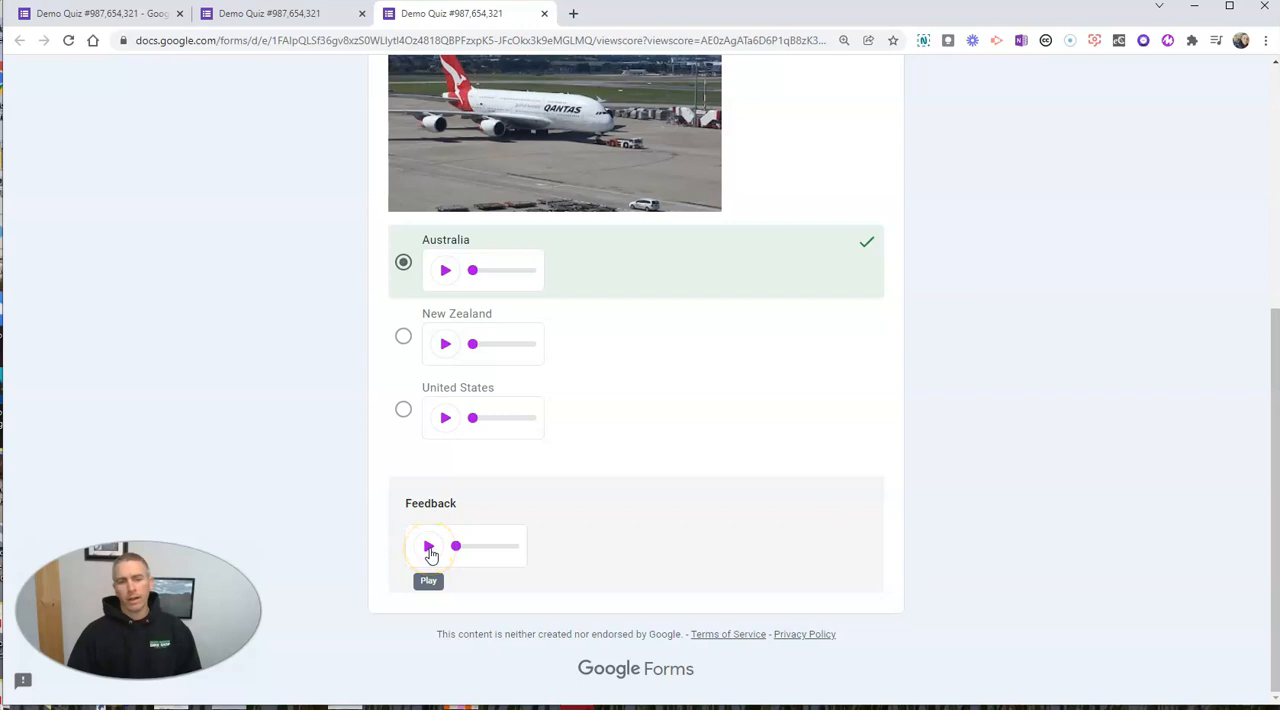
pyautogui.click(428, 546)
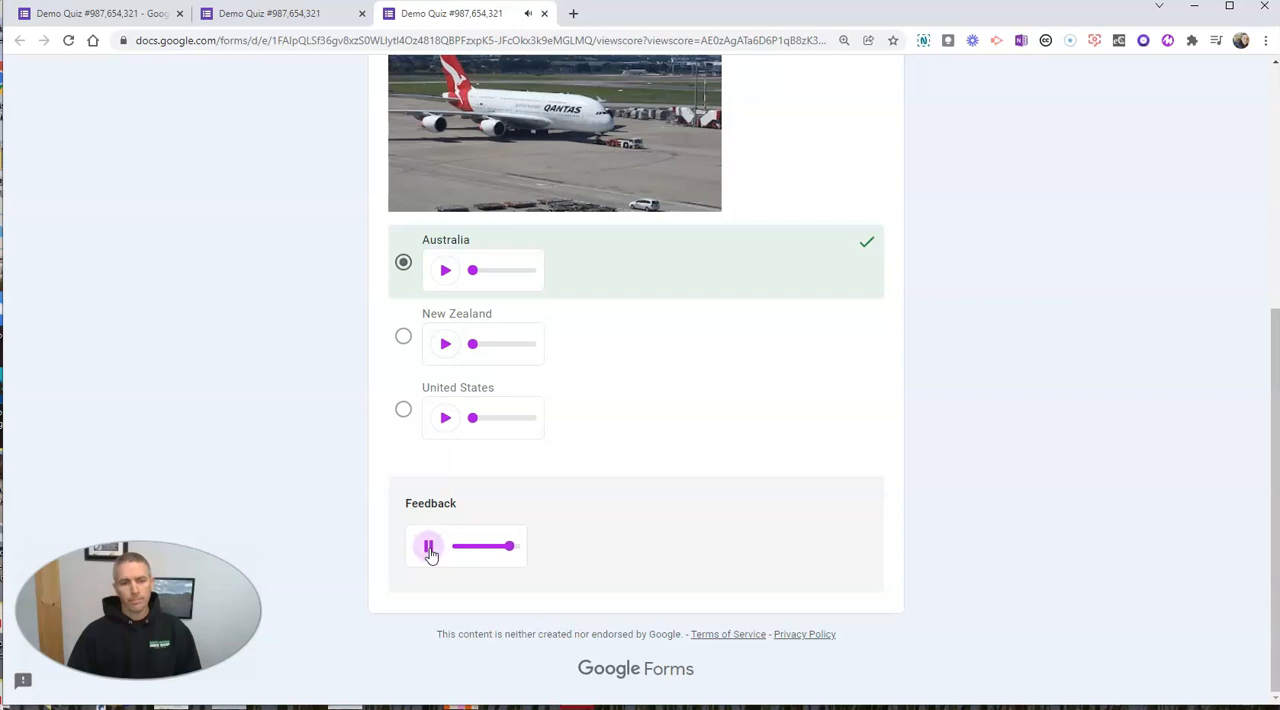
pyautogui.click(428, 546)
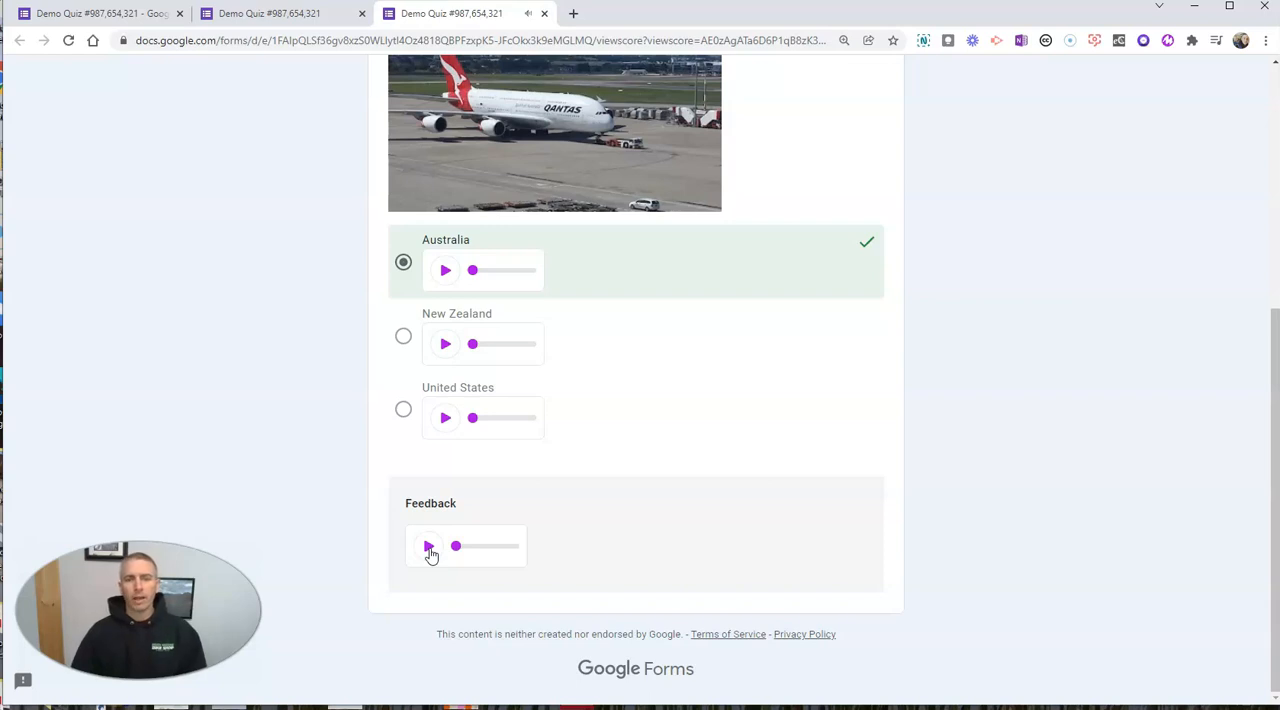
pyautogui.moveTo(464, 490)
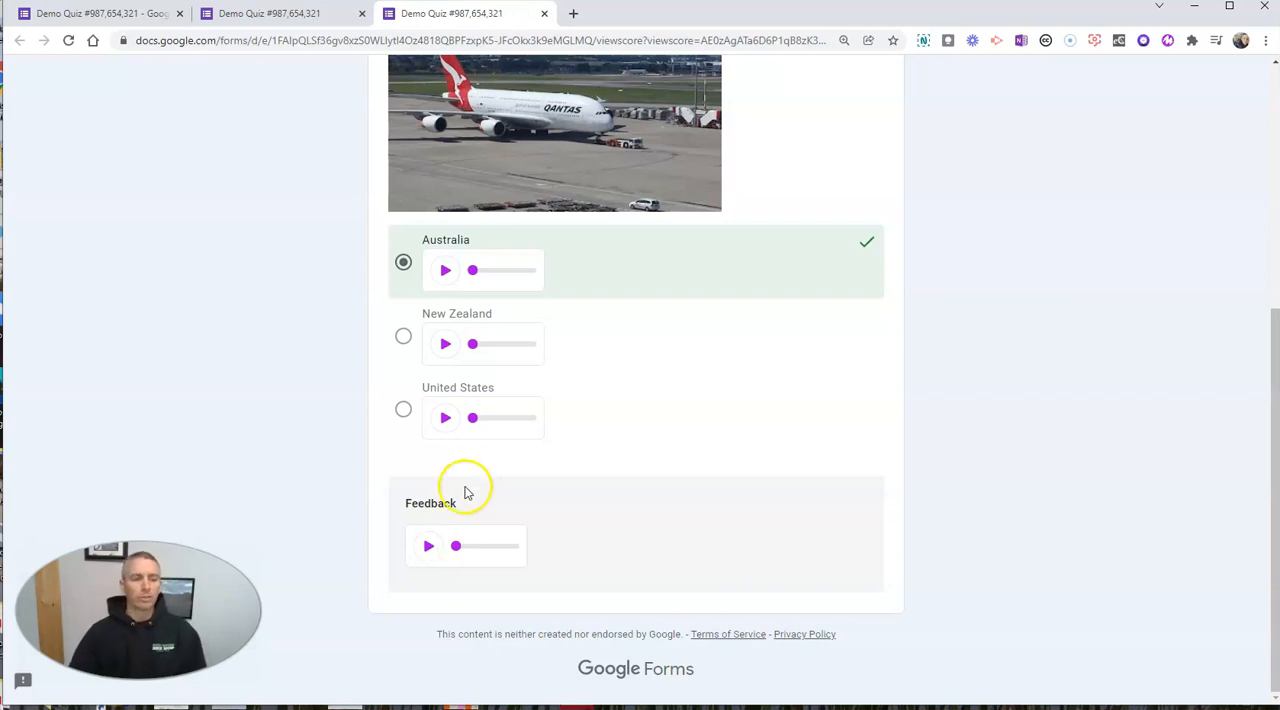